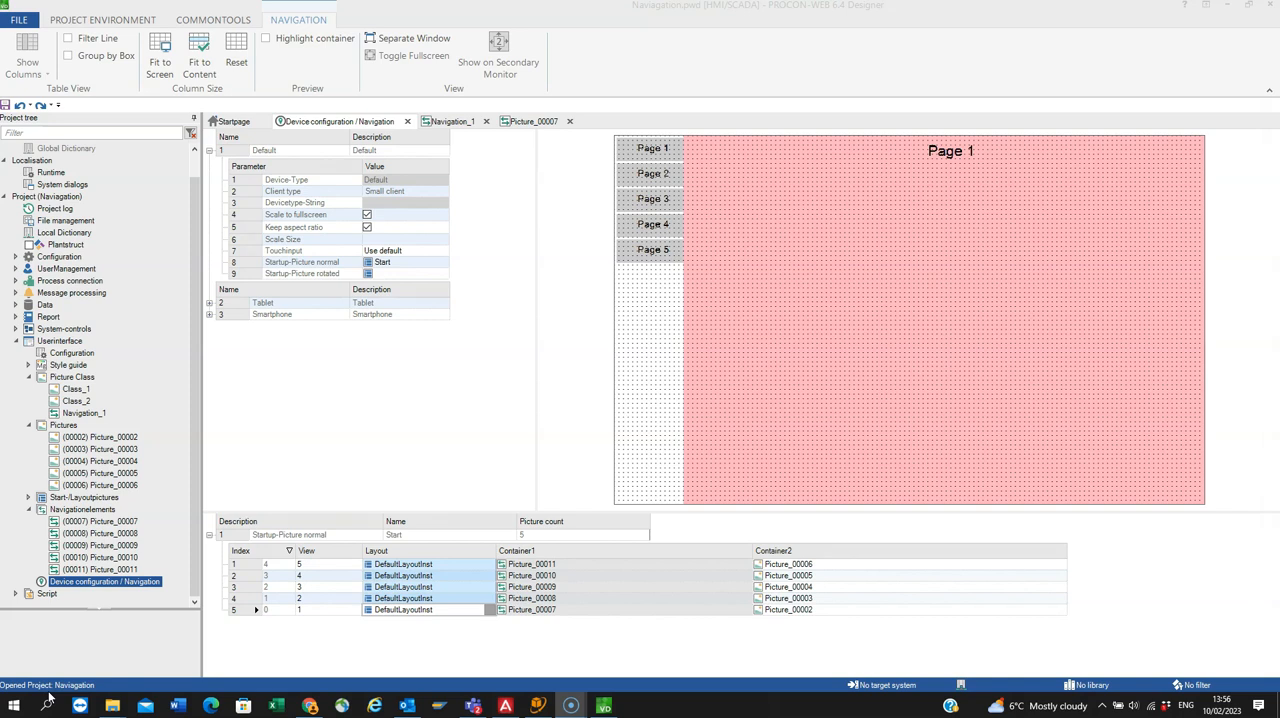
mouse_move(656, 124)
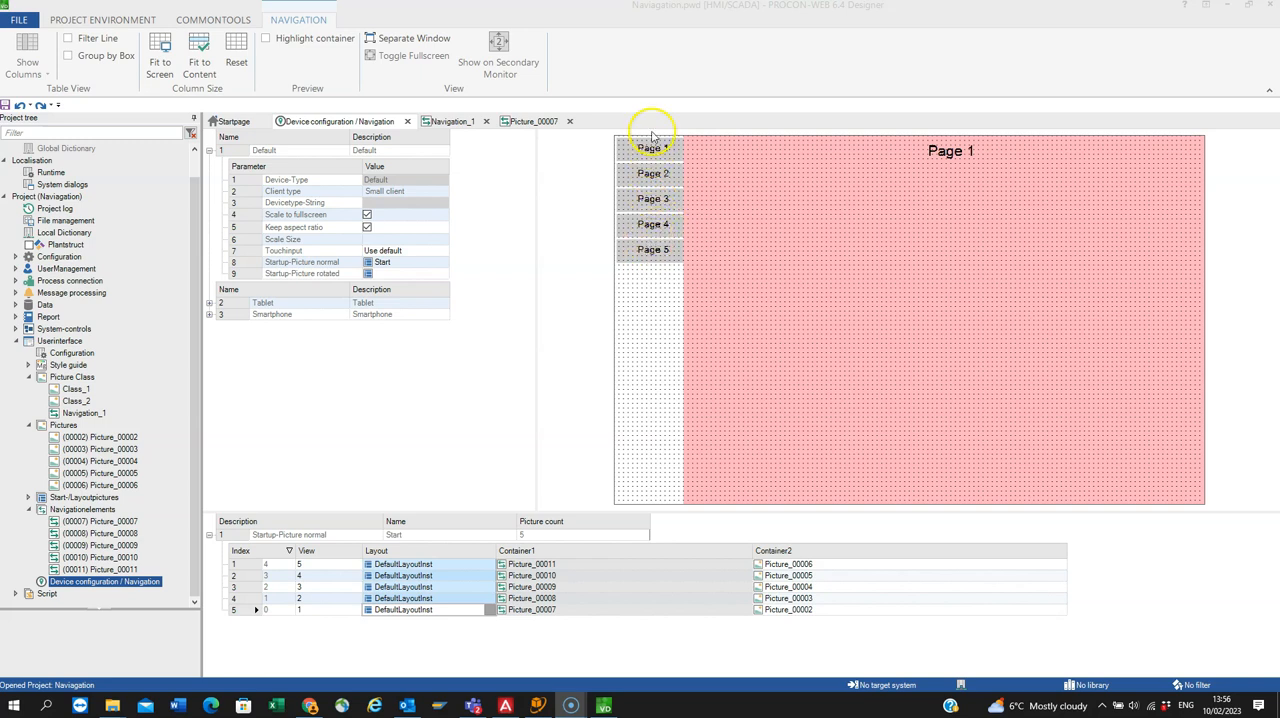
mouse_move(598, 258)
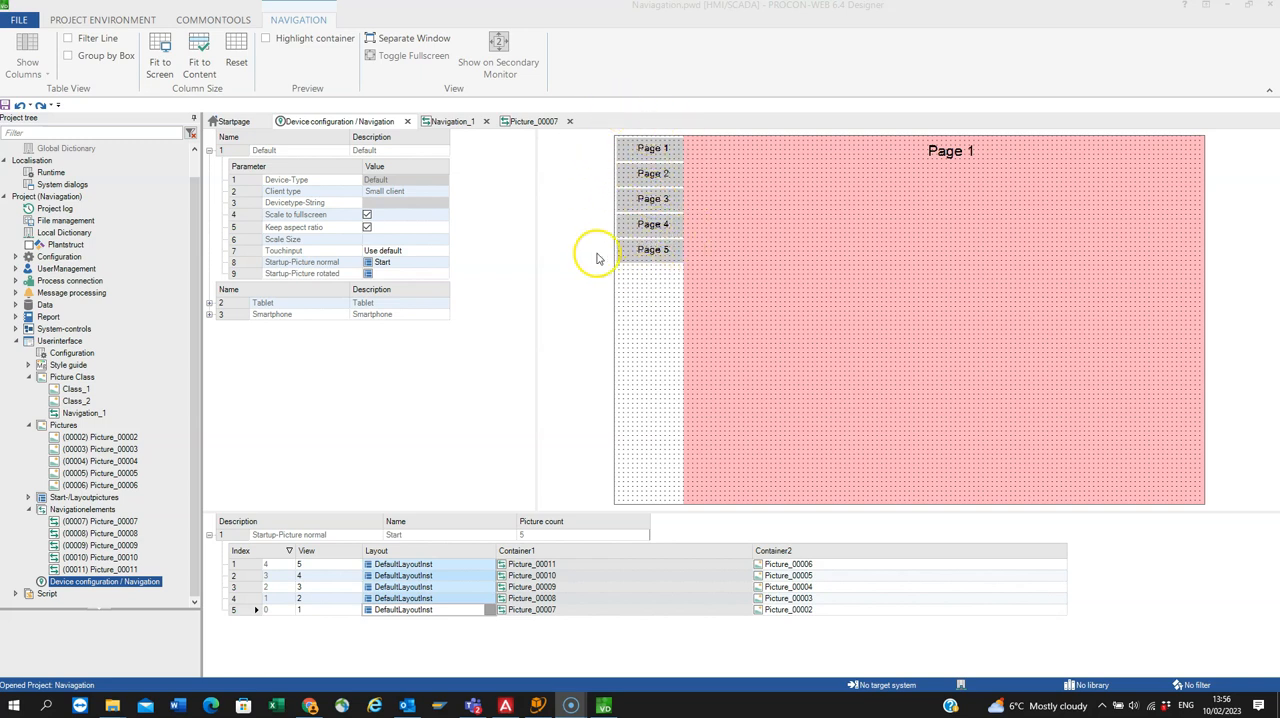
mouse_move(642, 298)
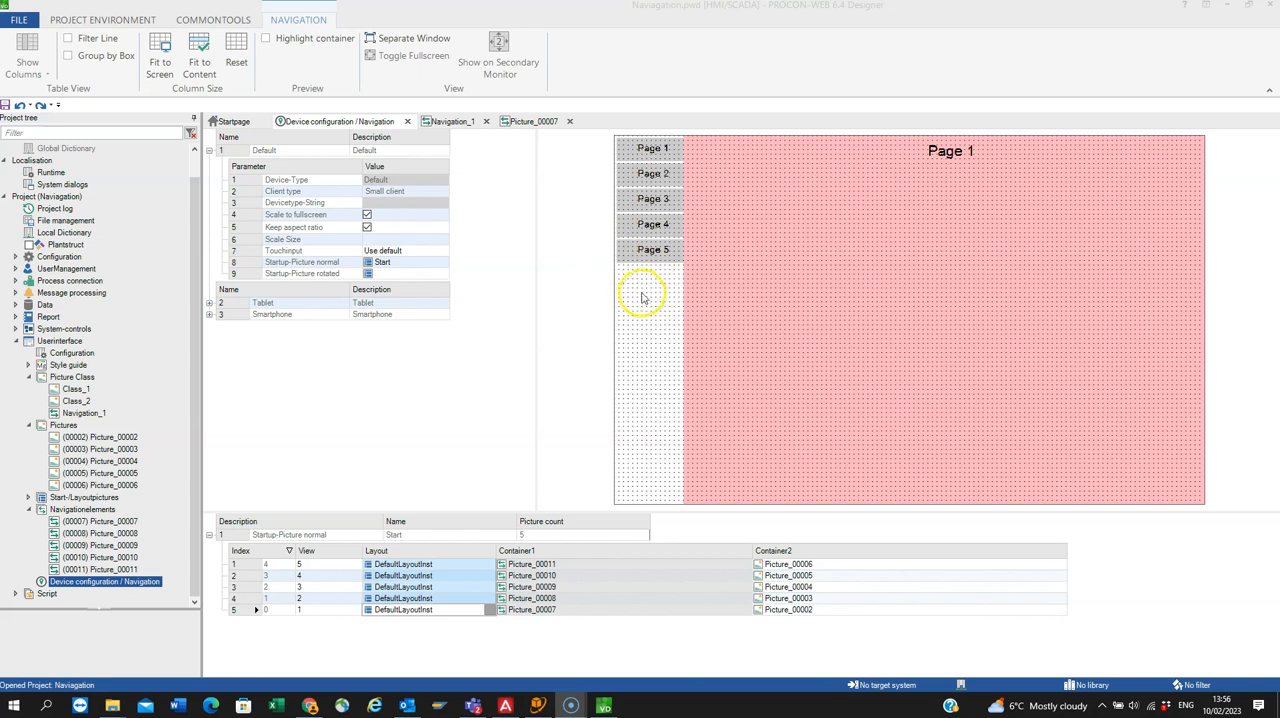
mouse_move(628, 148)
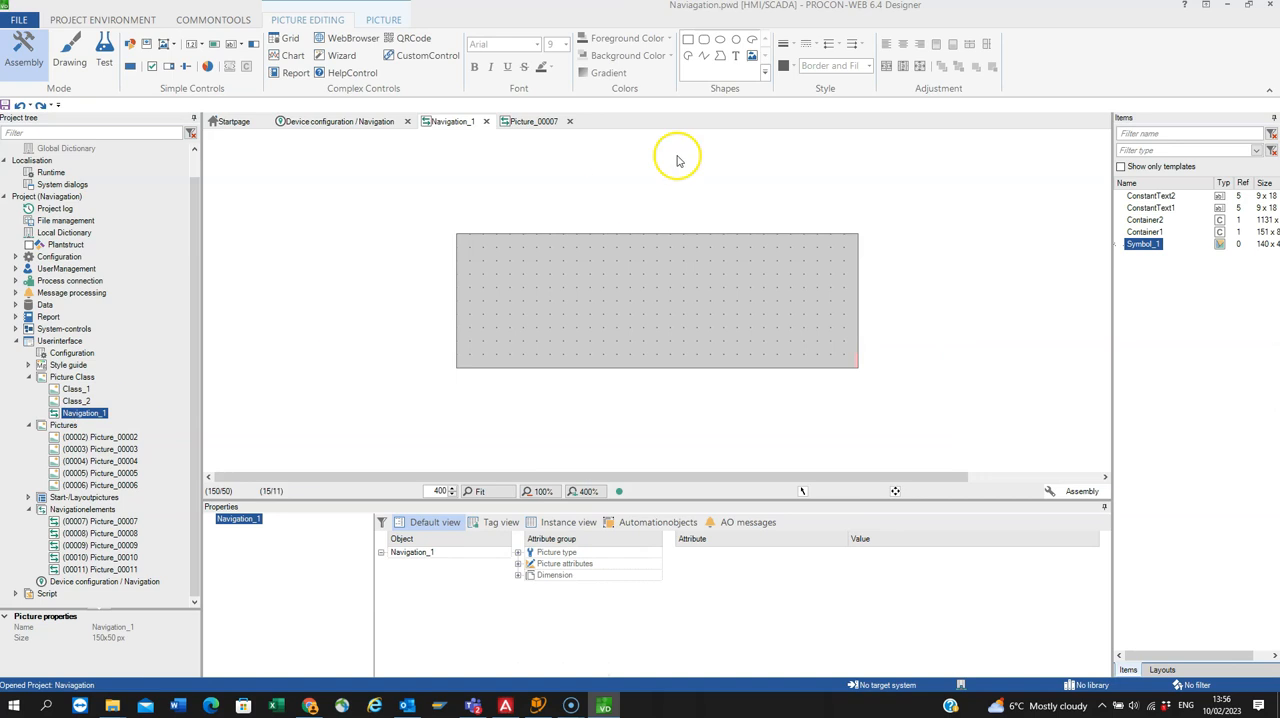
mouse_move(560, 282)
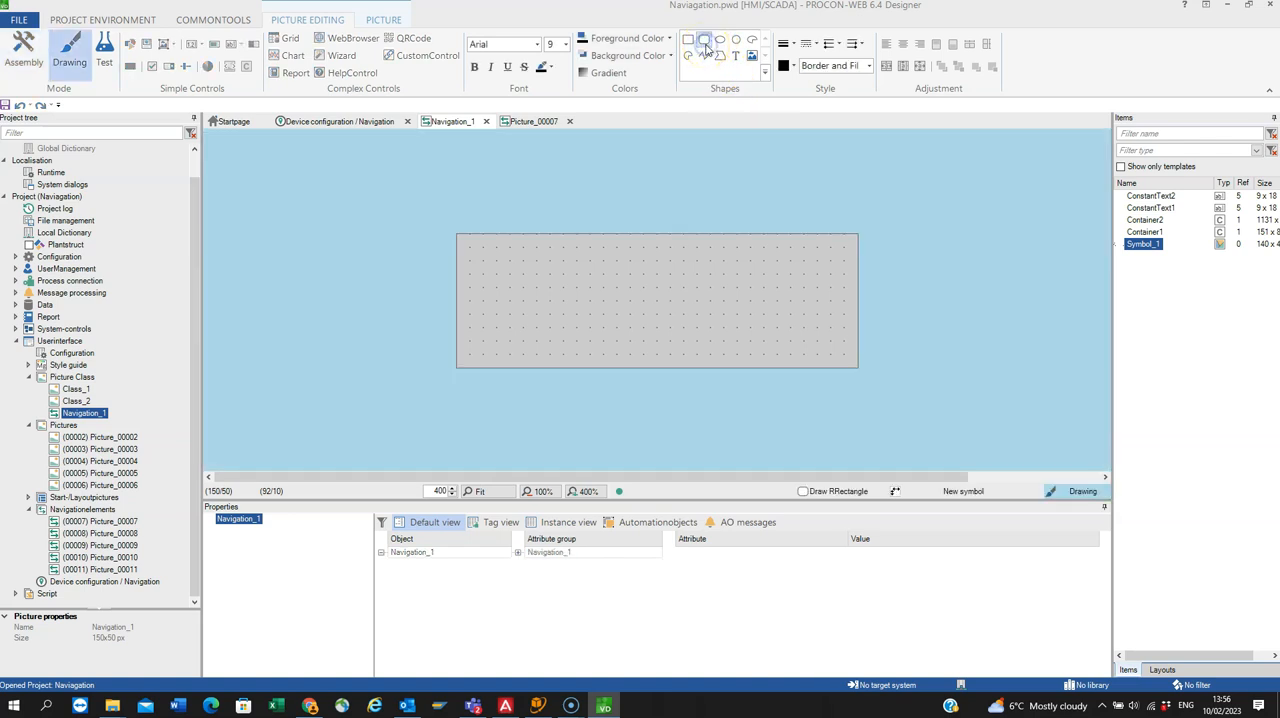
Draw a thick black rounded rectangle across the whole Navigation_1 picture and set its corner radius.
left_click_drag(470, 248, 680, 290)
type("20")
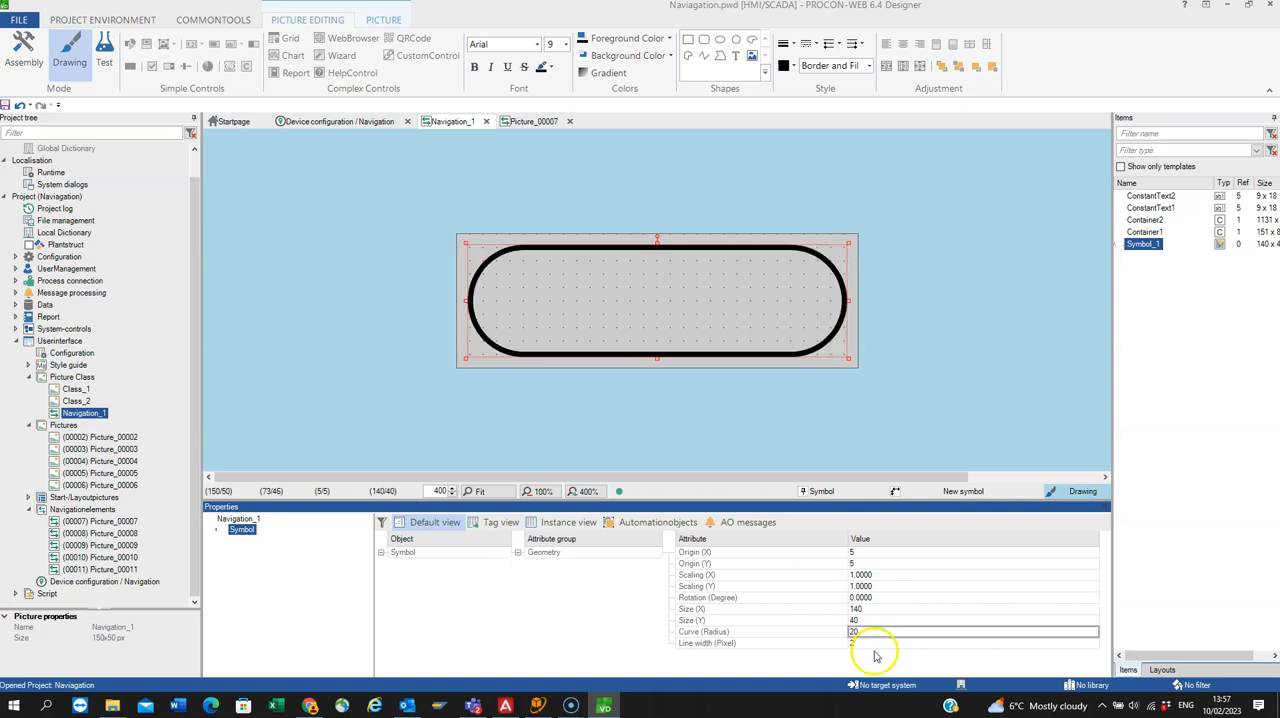
left_click(970, 644)
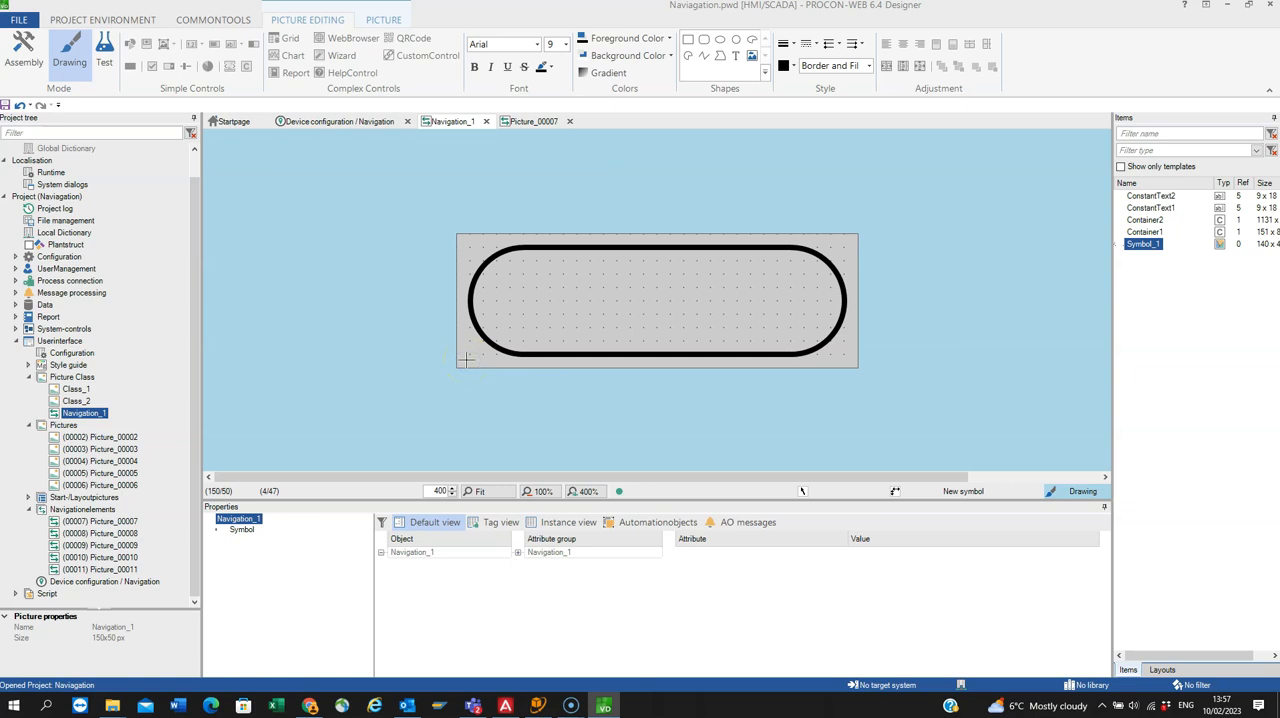
mouse_move(556, 352)
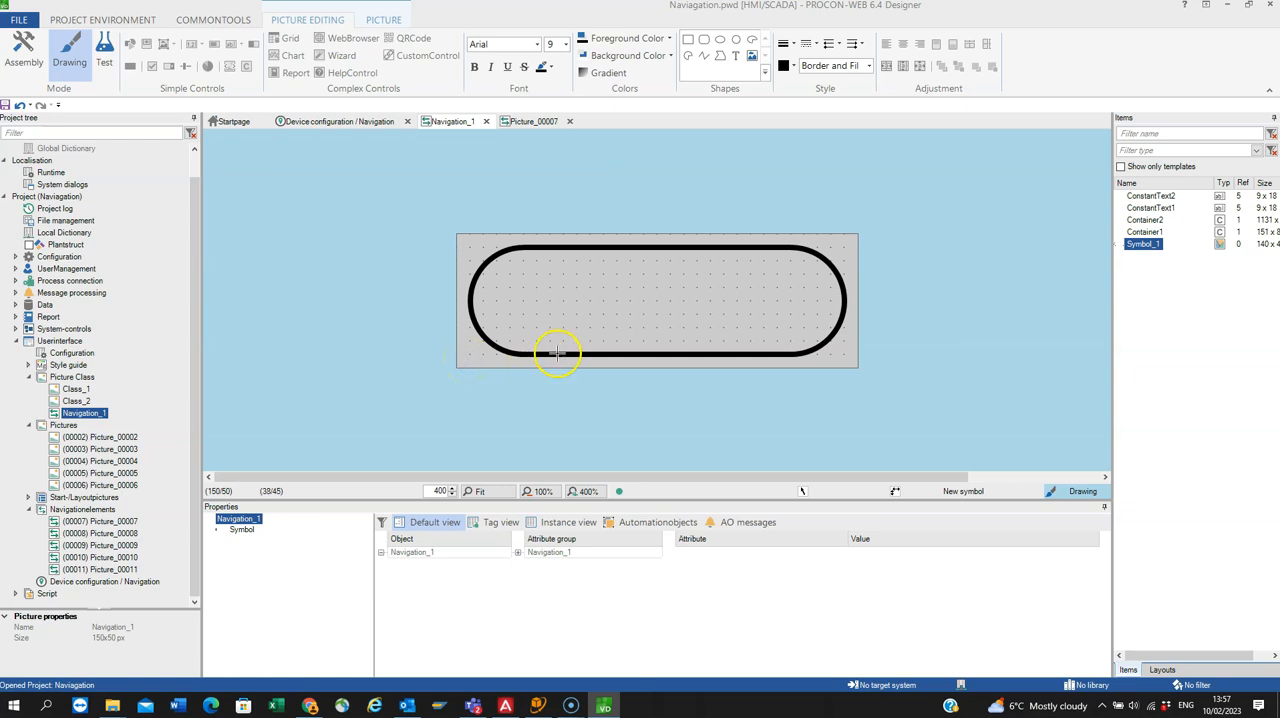
Save the rounded-rectangle shape via Apply as... as the new symbol Symbol_2 and insert it.
right_click(556, 352)
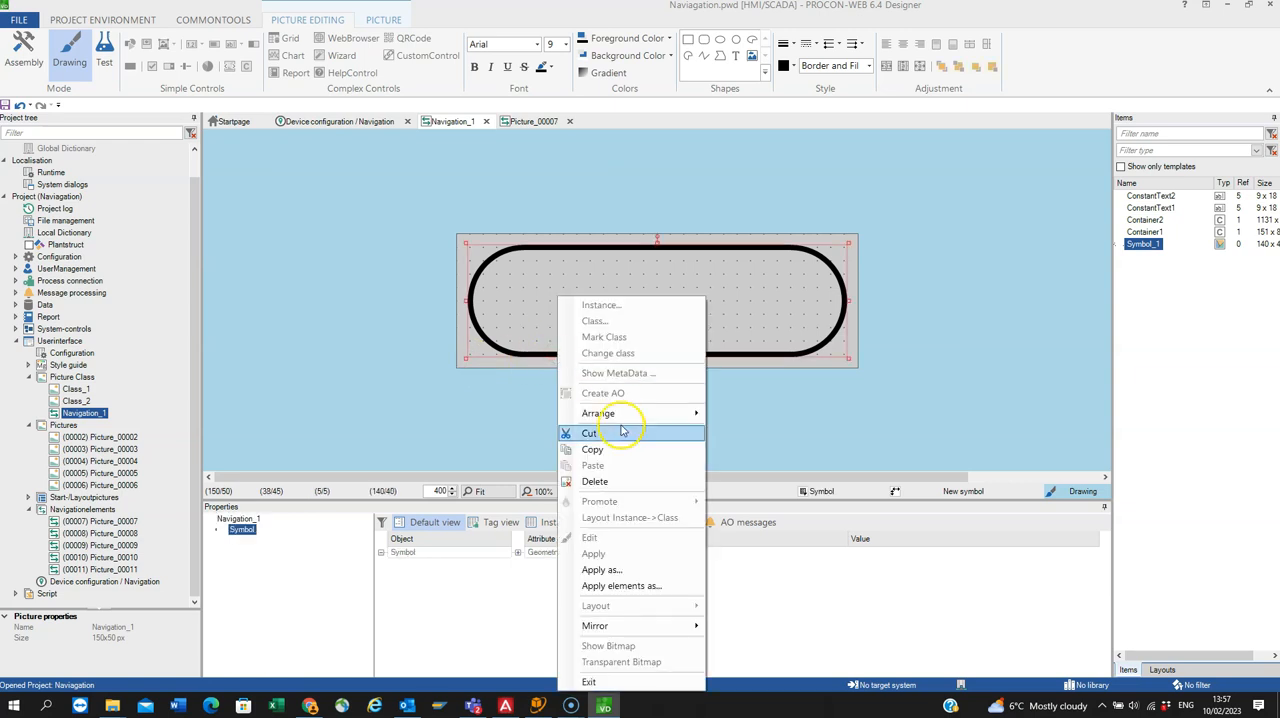
mouse_move(616, 568)
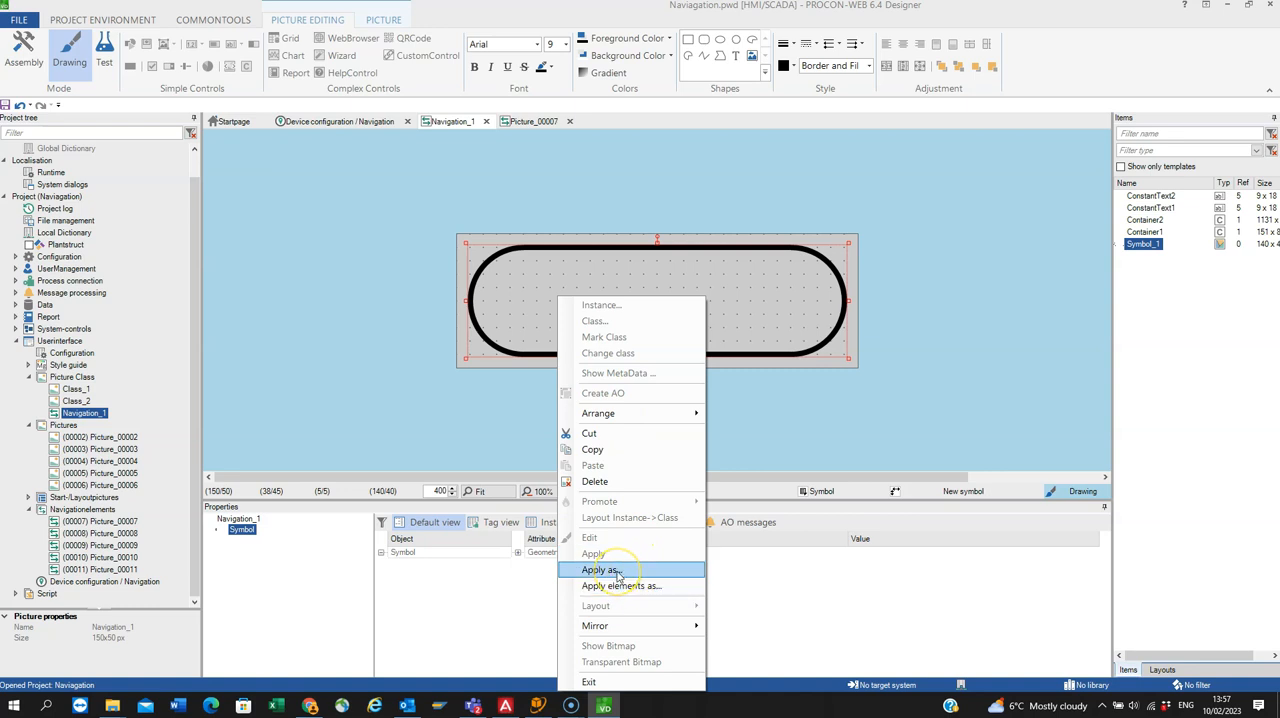
mouse_move(616, 570)
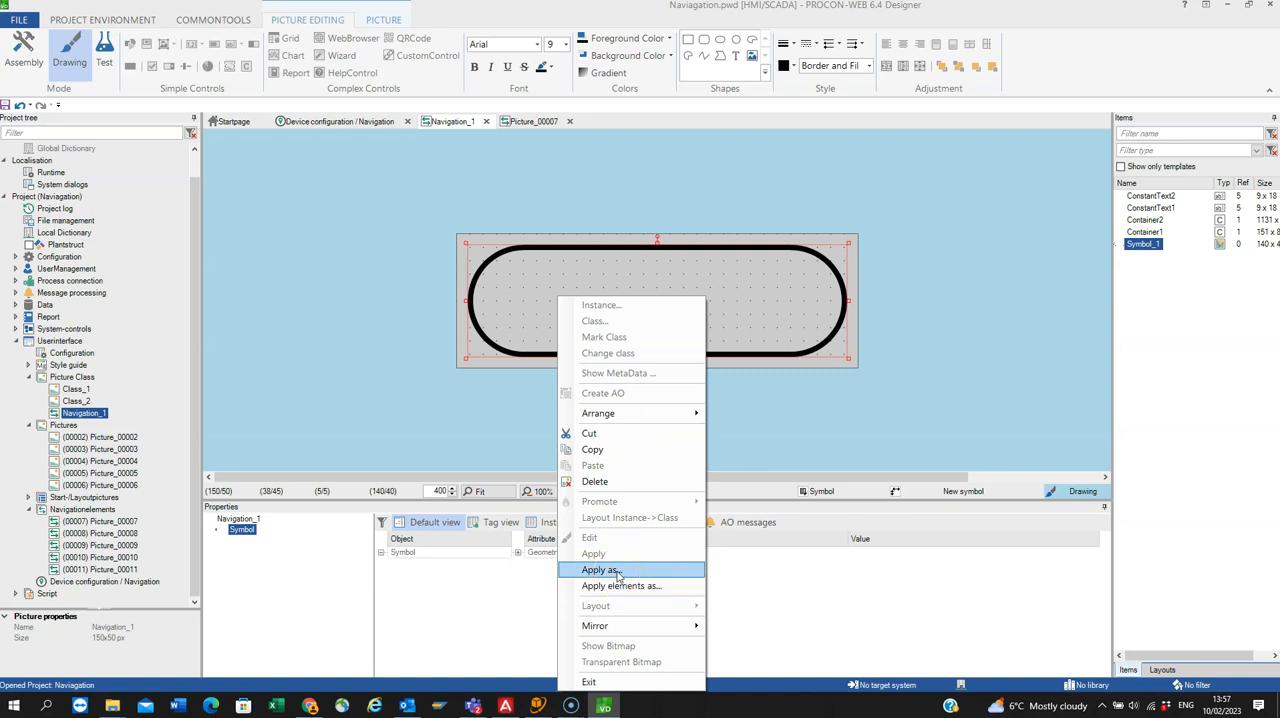
left_click(600, 568)
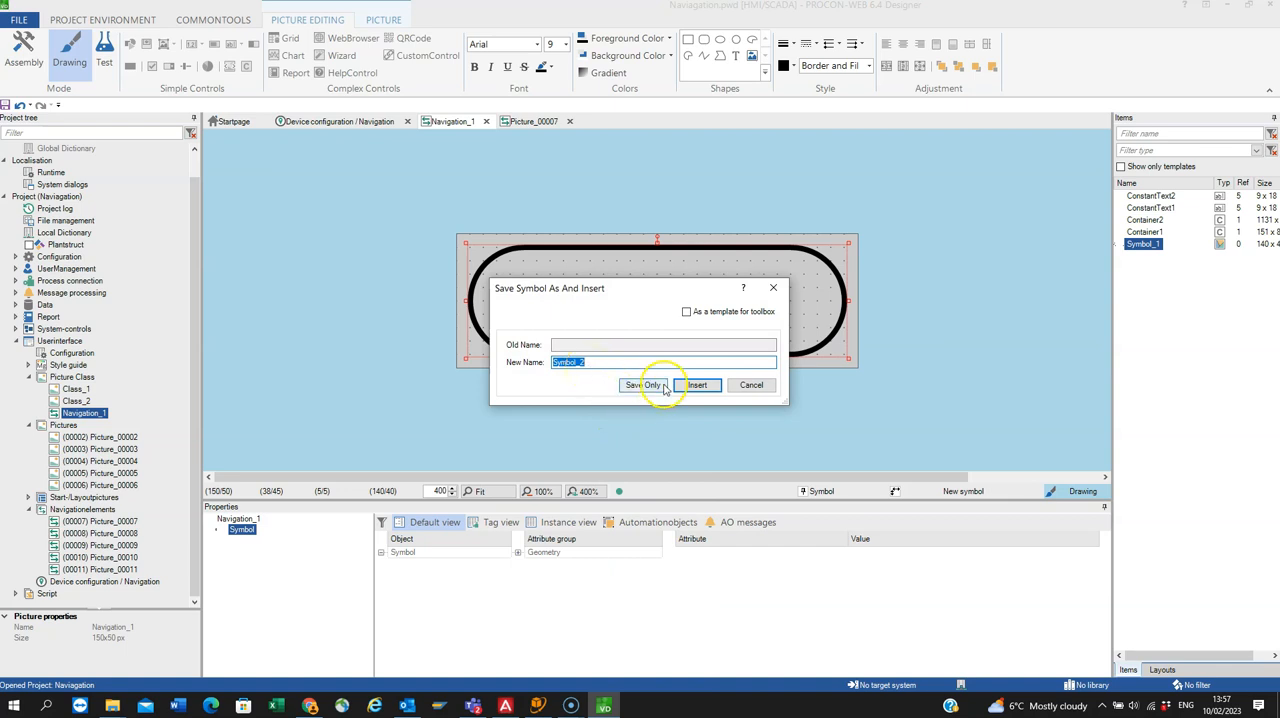
mouse_move(1050, 290)
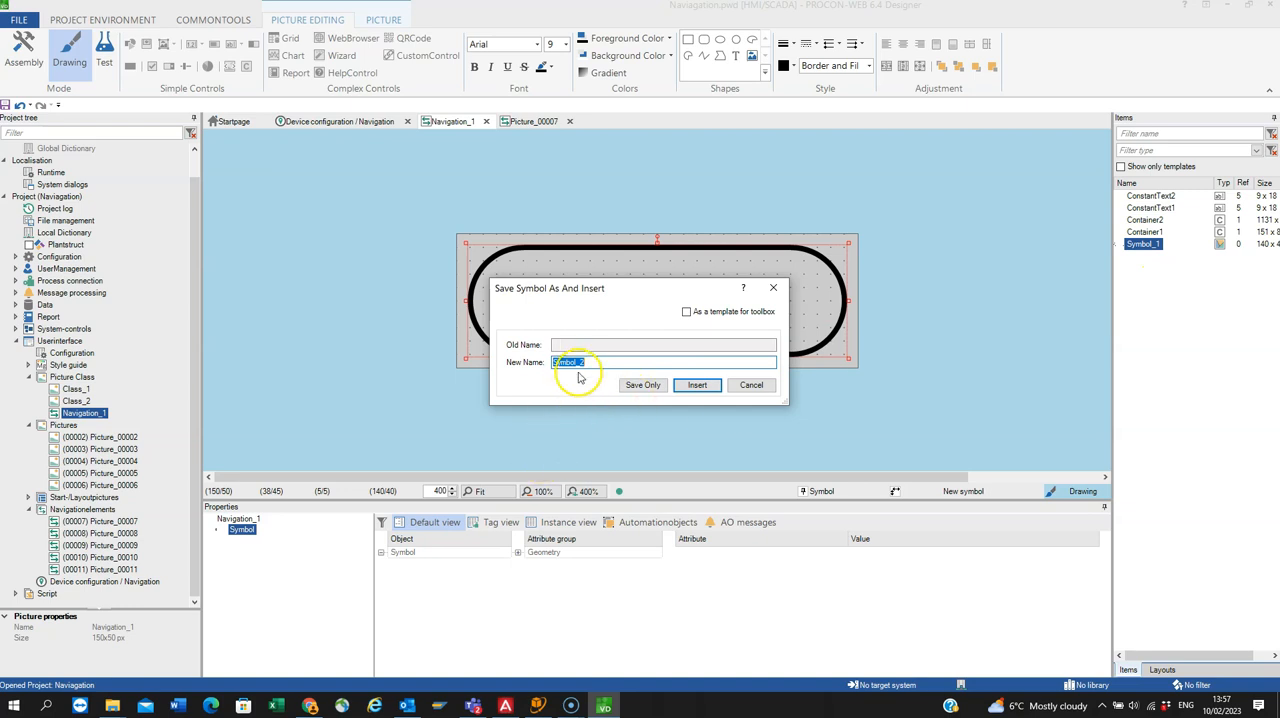
mouse_move(696, 384)
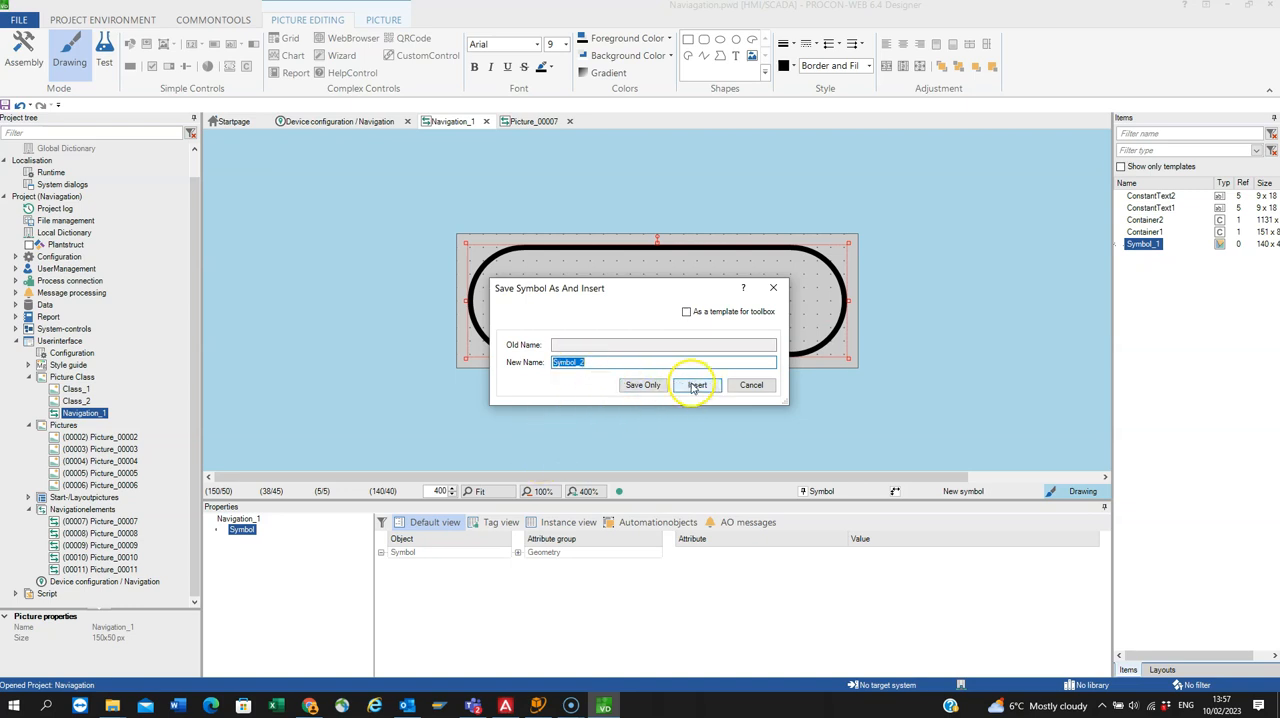
left_click(696, 384)
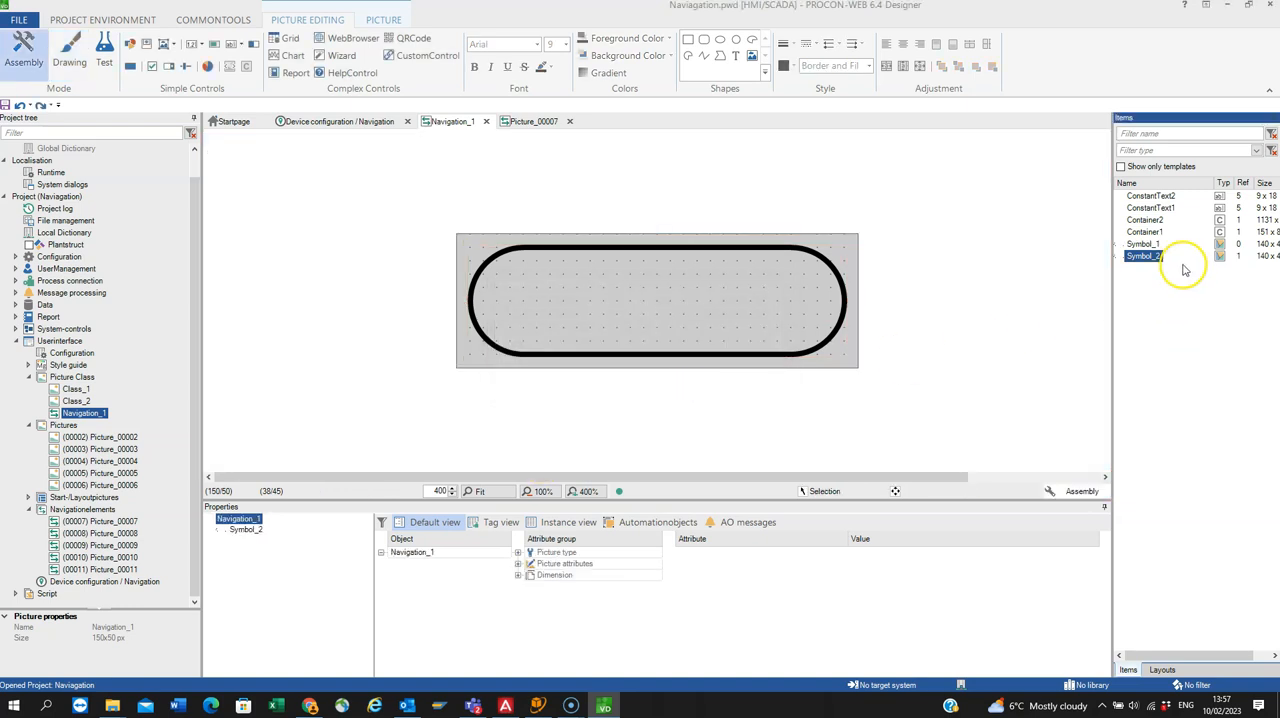
mouse_move(776, 344)
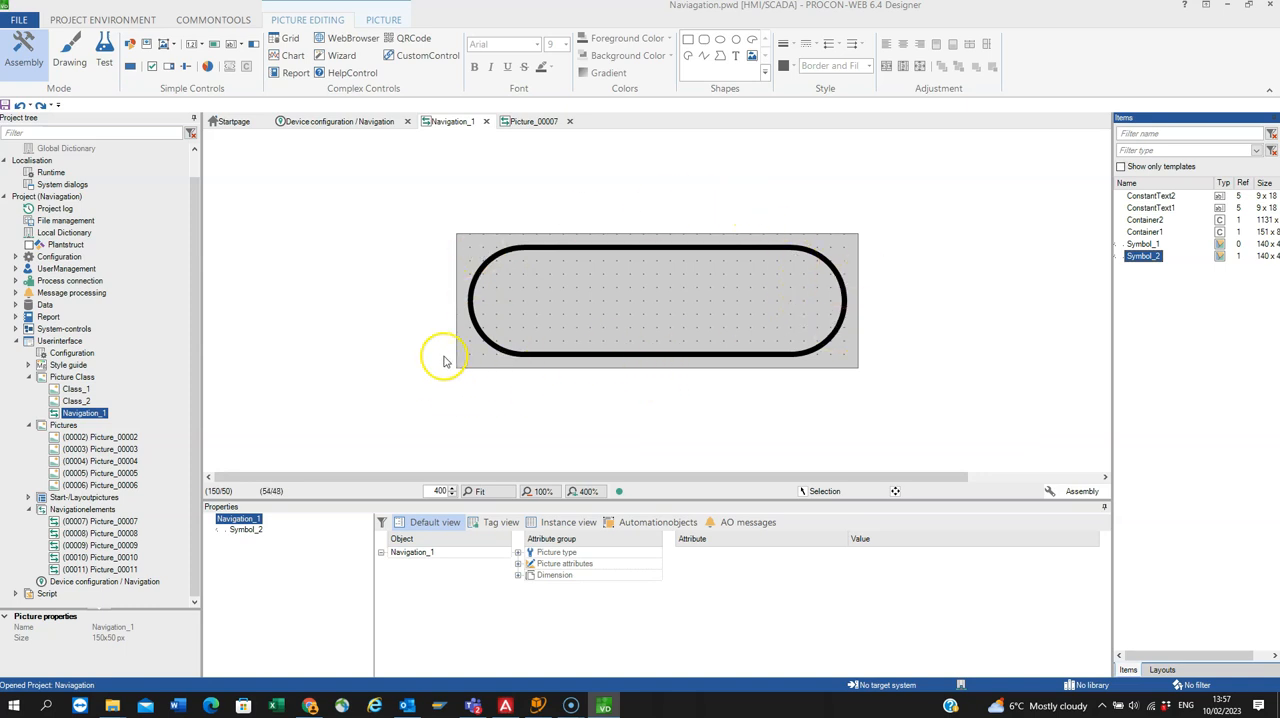
mouse_move(444, 368)
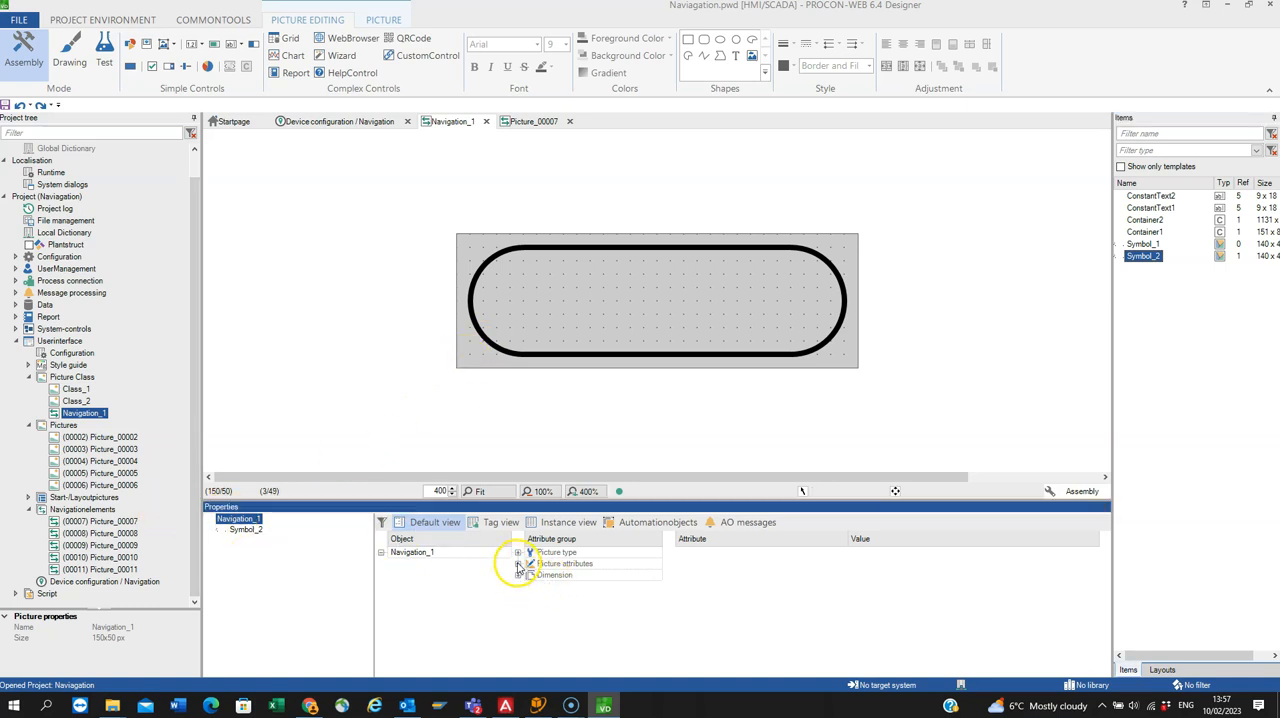
Set the Navigation_1 picture's background colour to System.Transparent in Picture attributes.
left_click(1092, 564)
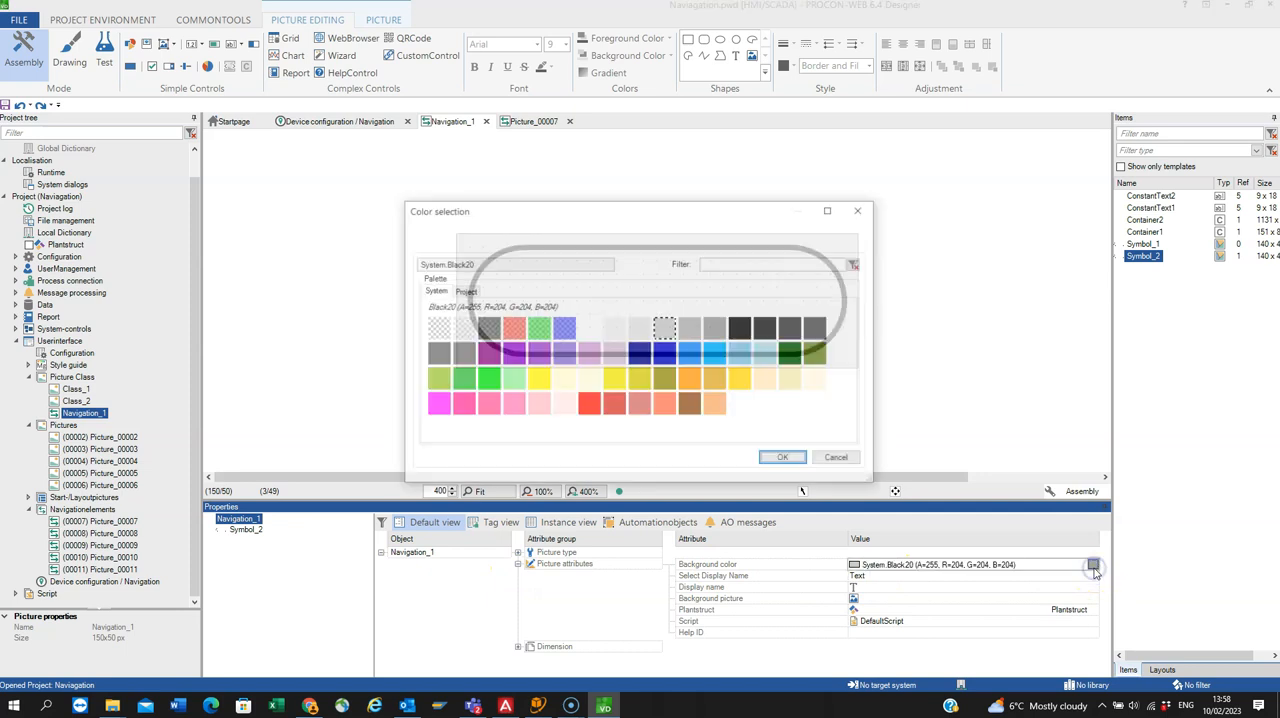
left_click(436, 328)
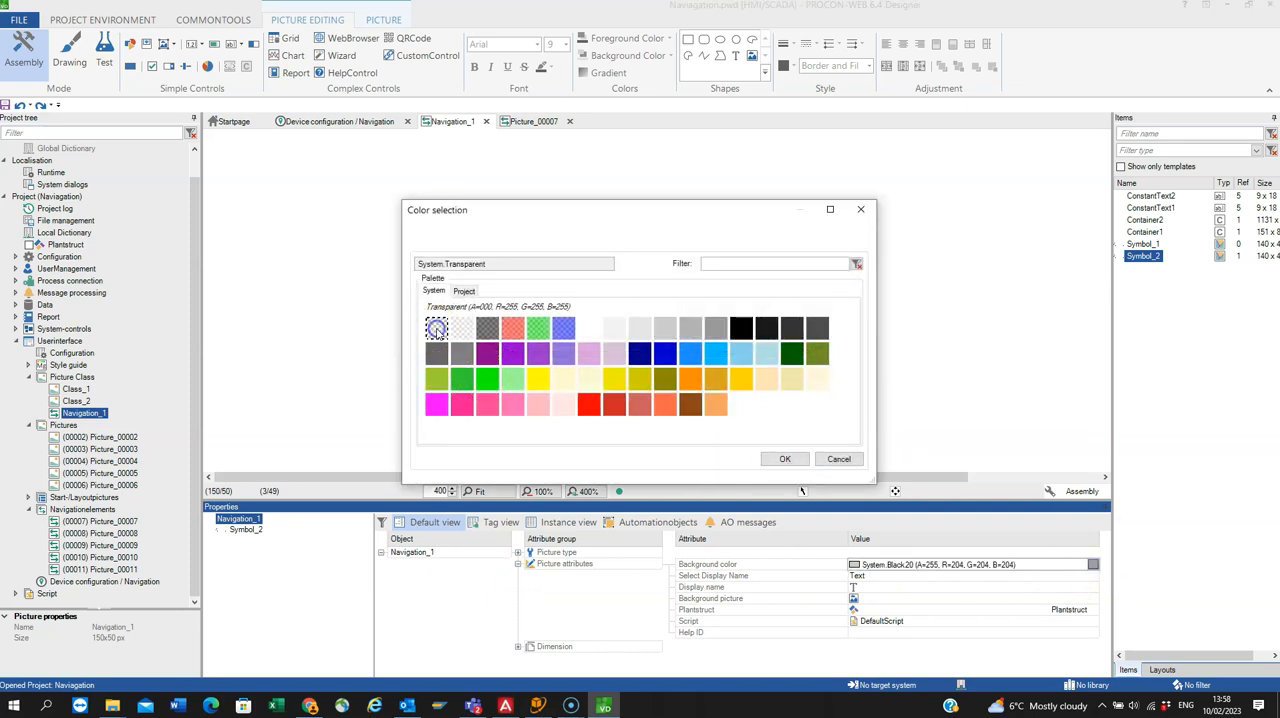
left_click(784, 458)
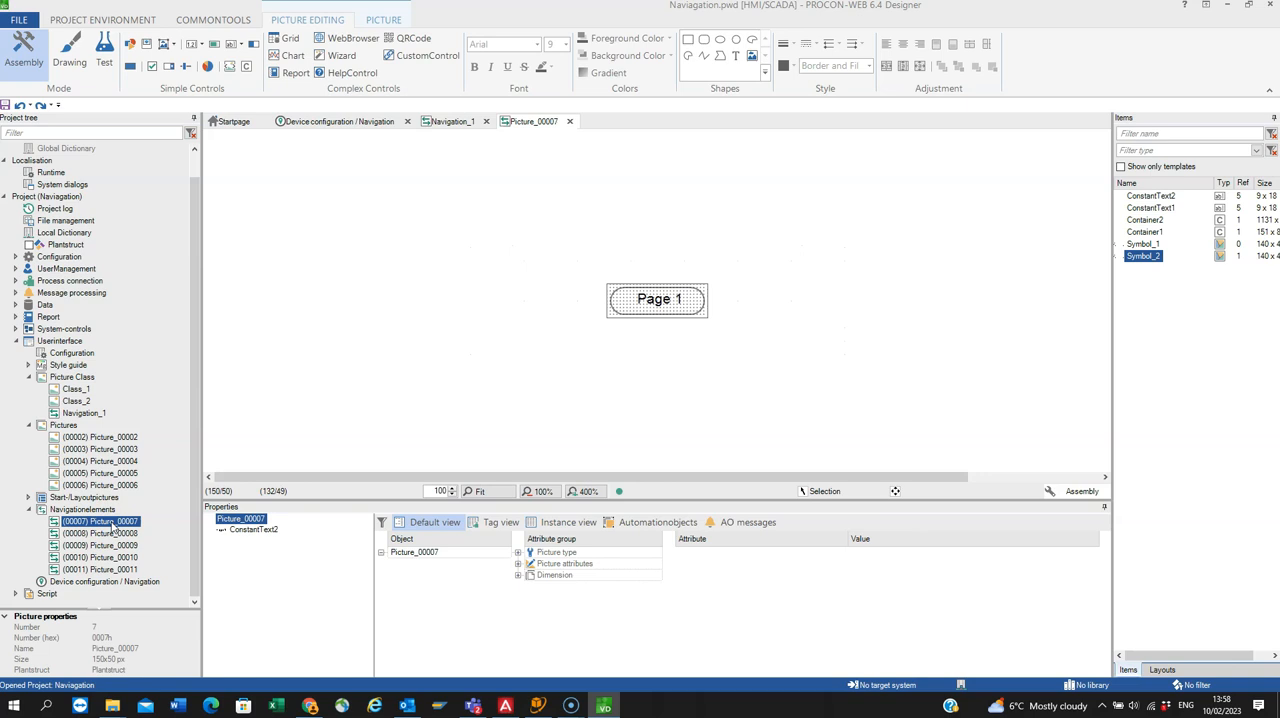
Regenerate the runtime environment and start the transfer to the target system.
left_click(102, 20)
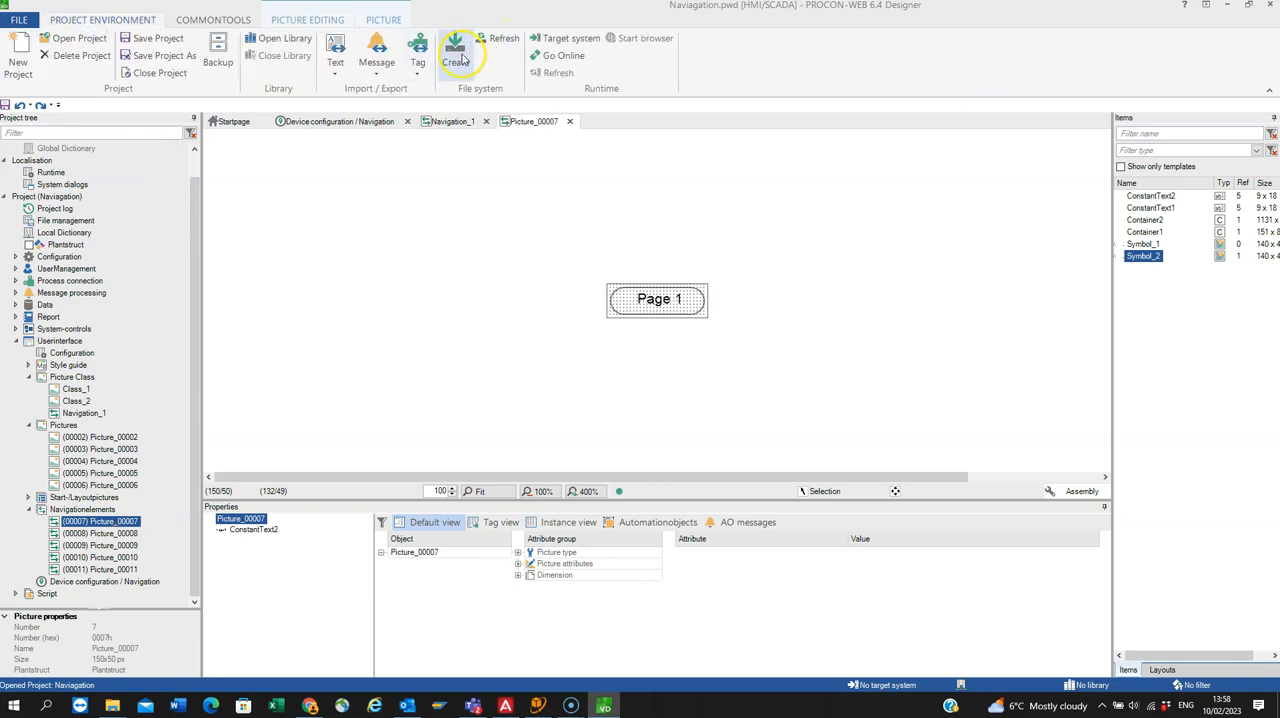
mouse_move(504, 38)
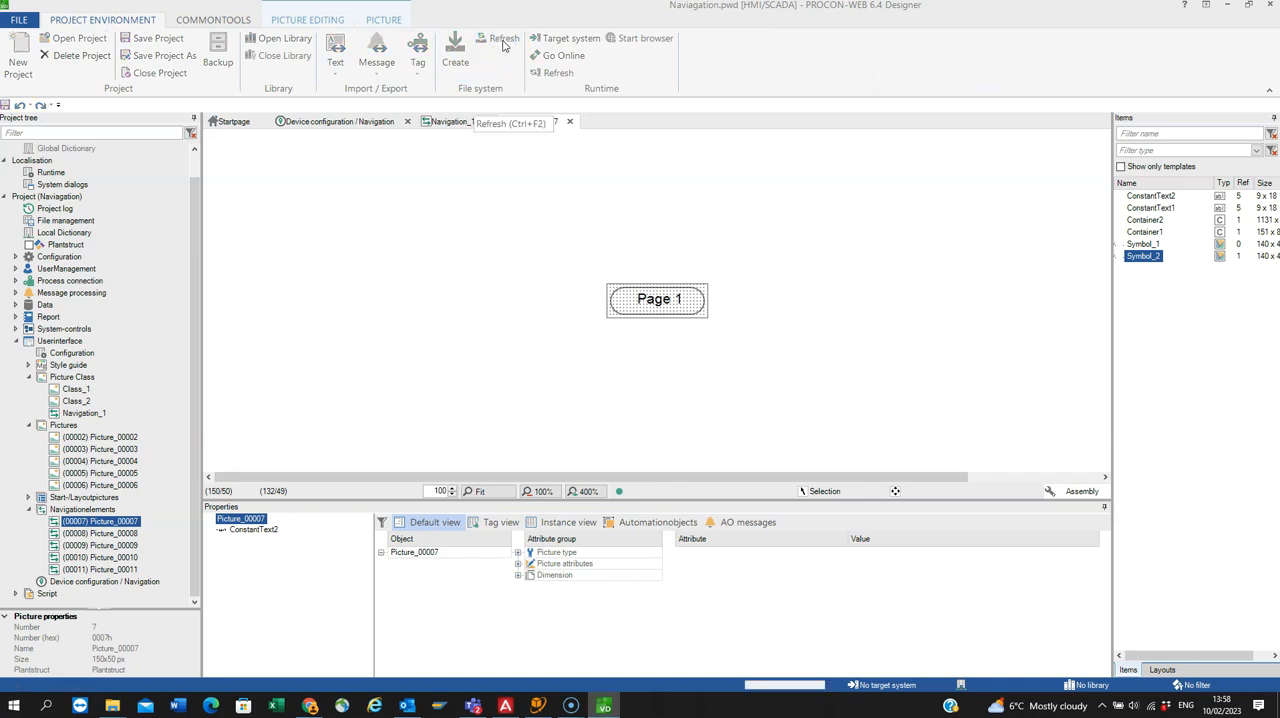
left_click(456, 50)
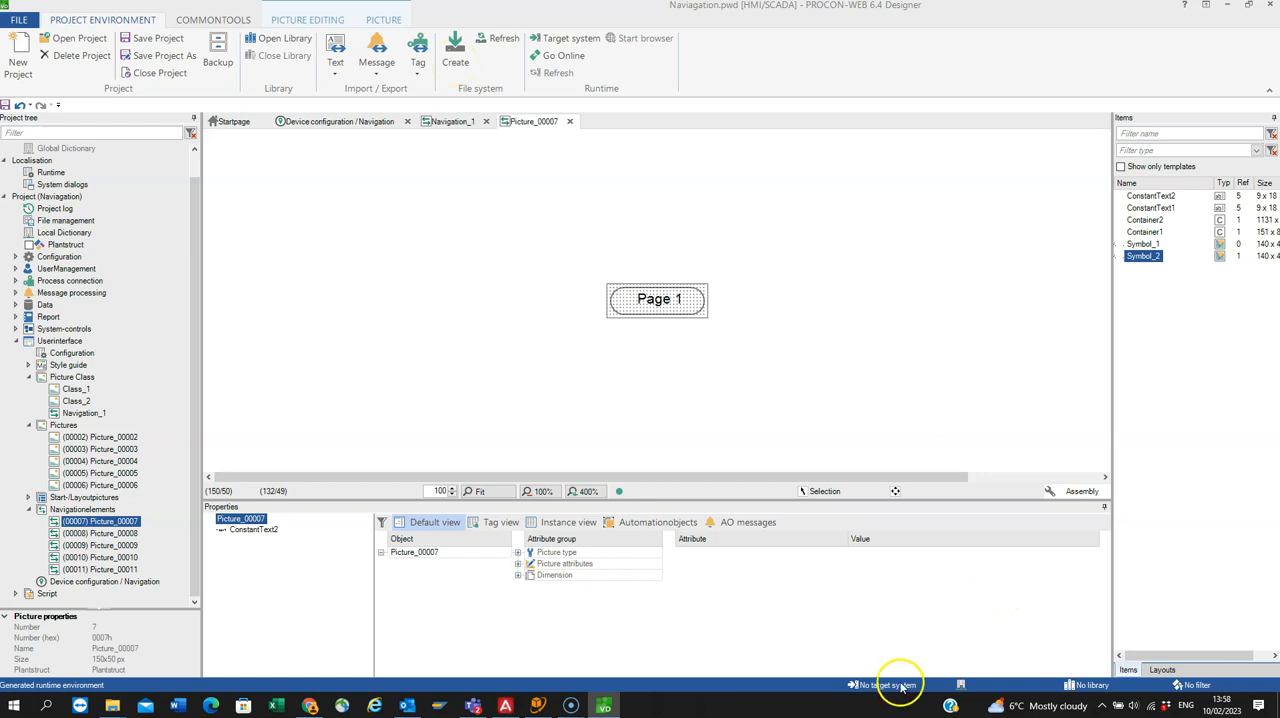
mouse_move(896, 684)
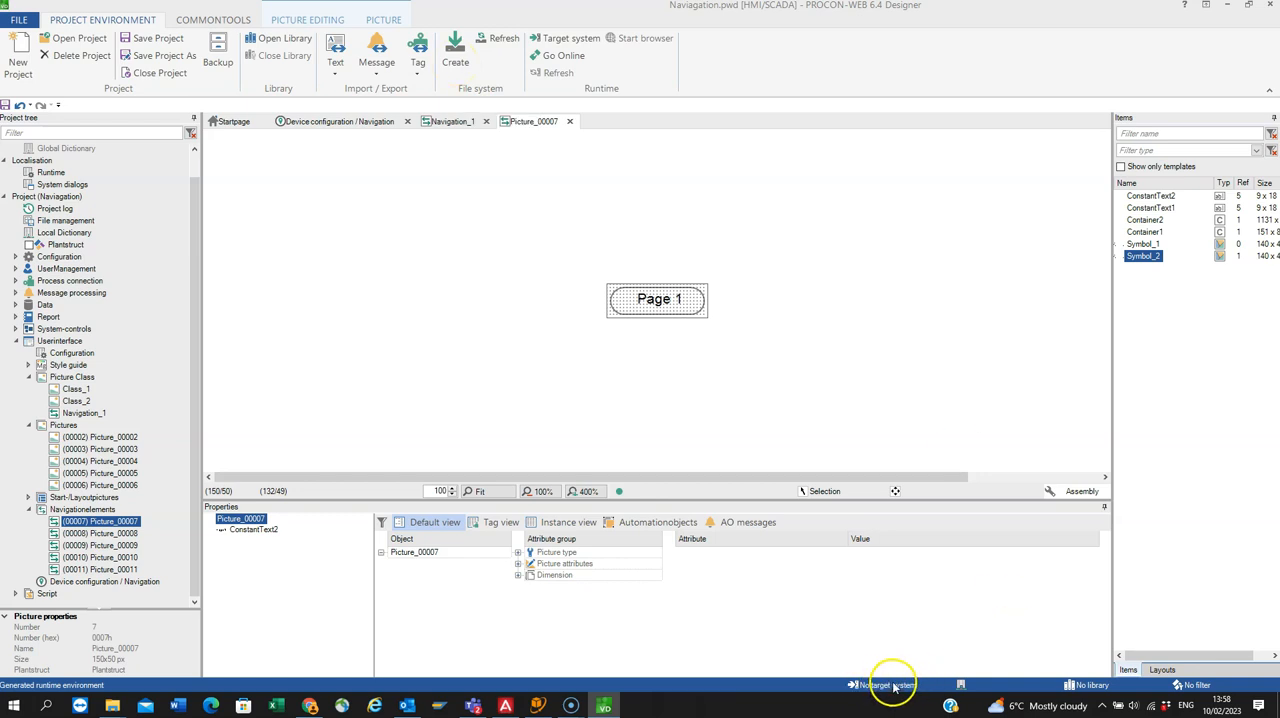
left_click(568, 38)
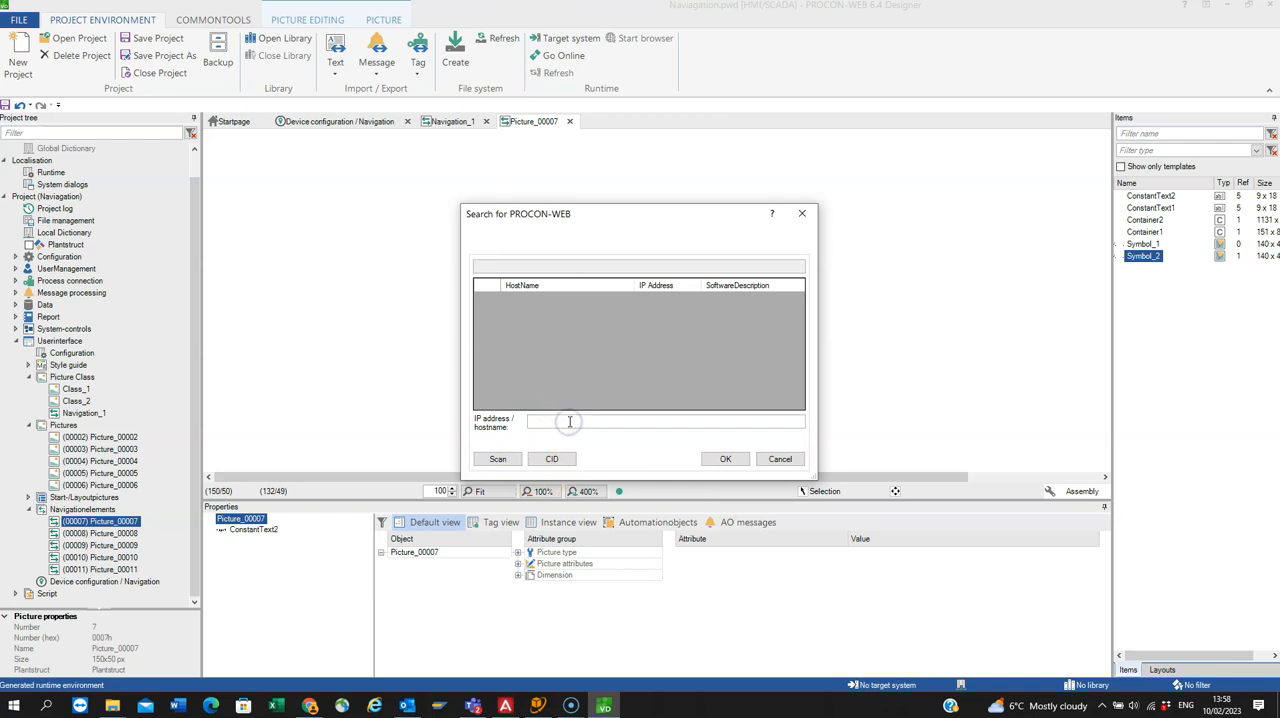
Connect to target host UK1001, confirm the password and agree to update the runtime project.
type("UK10015")
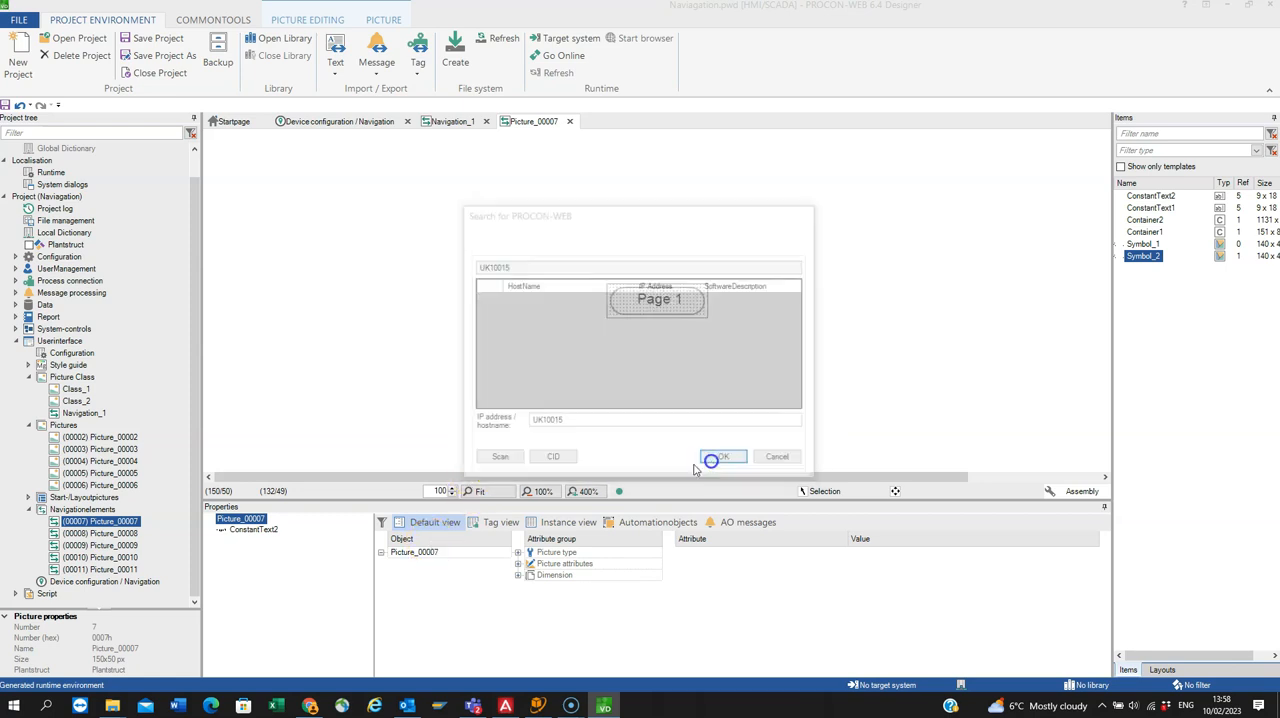
left_click(724, 456)
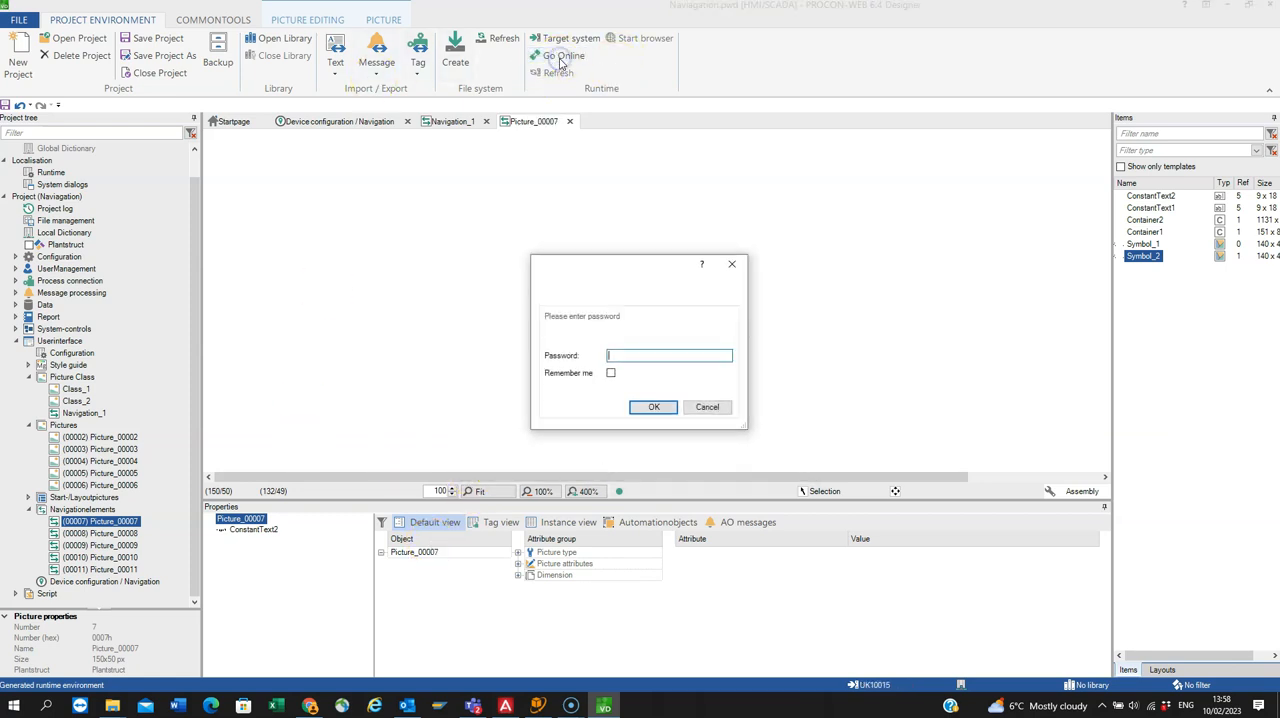
left_click(652, 406)
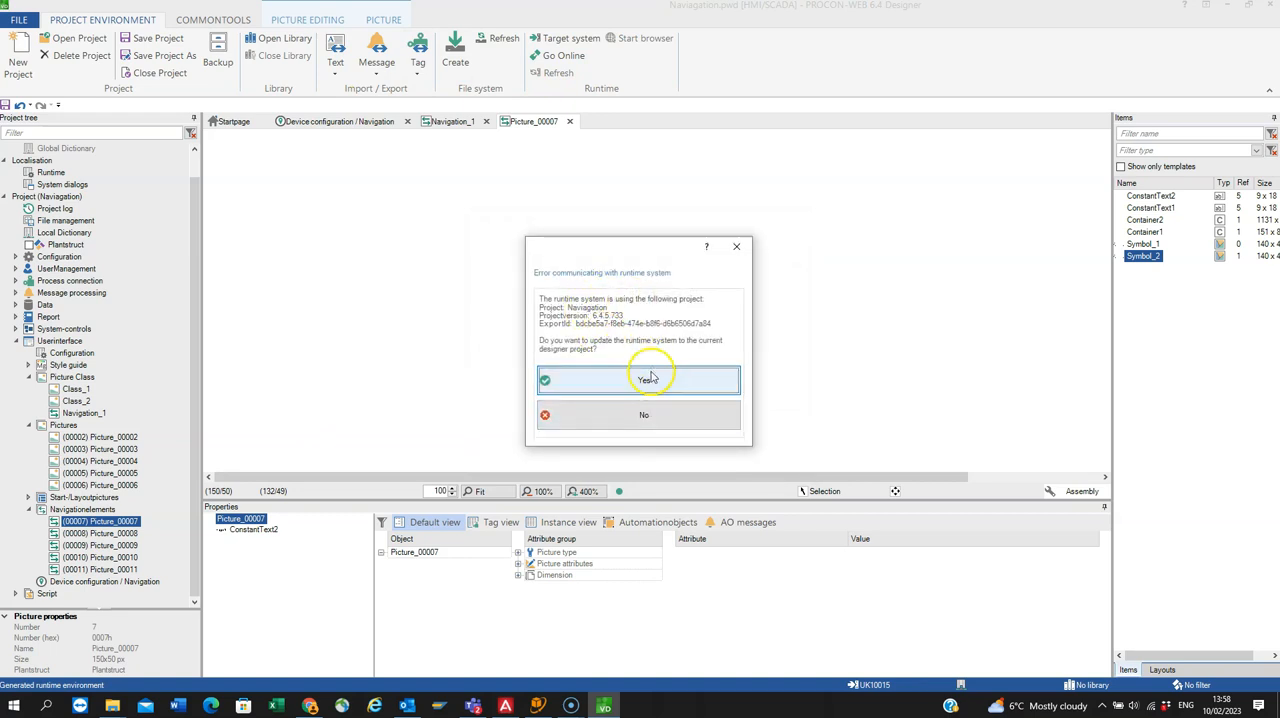
mouse_move(644, 398)
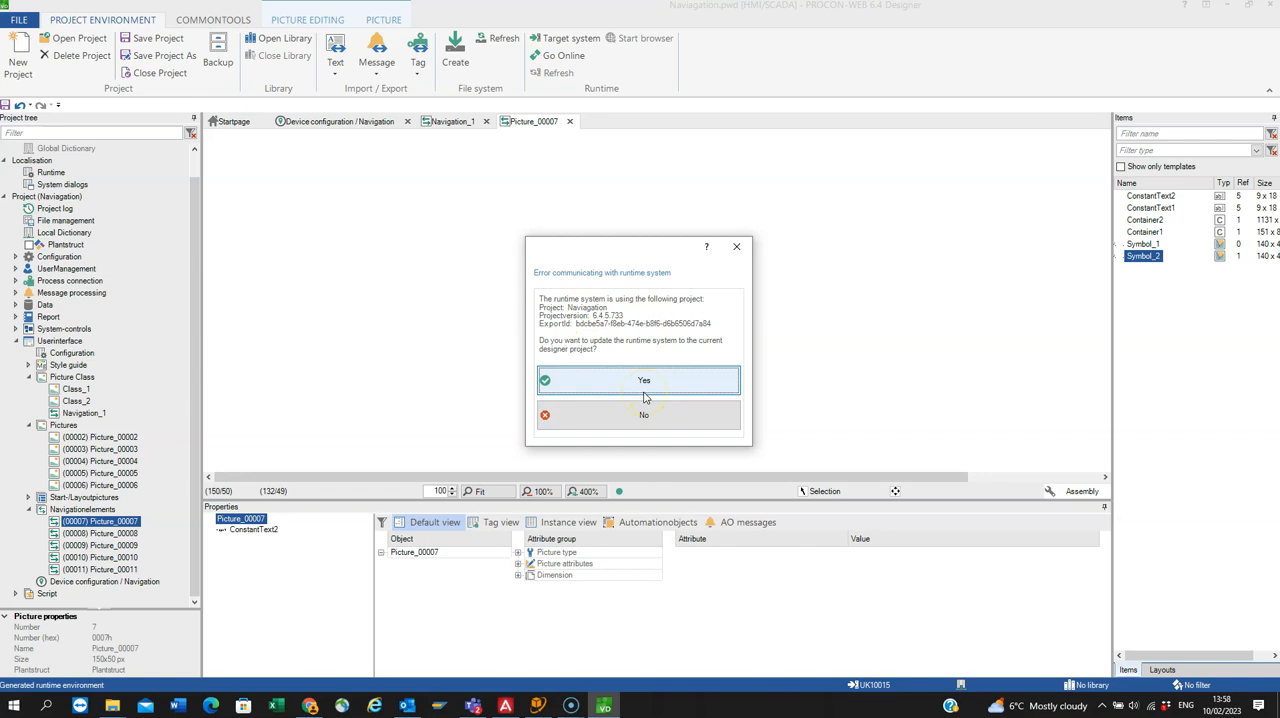
left_click(644, 380)
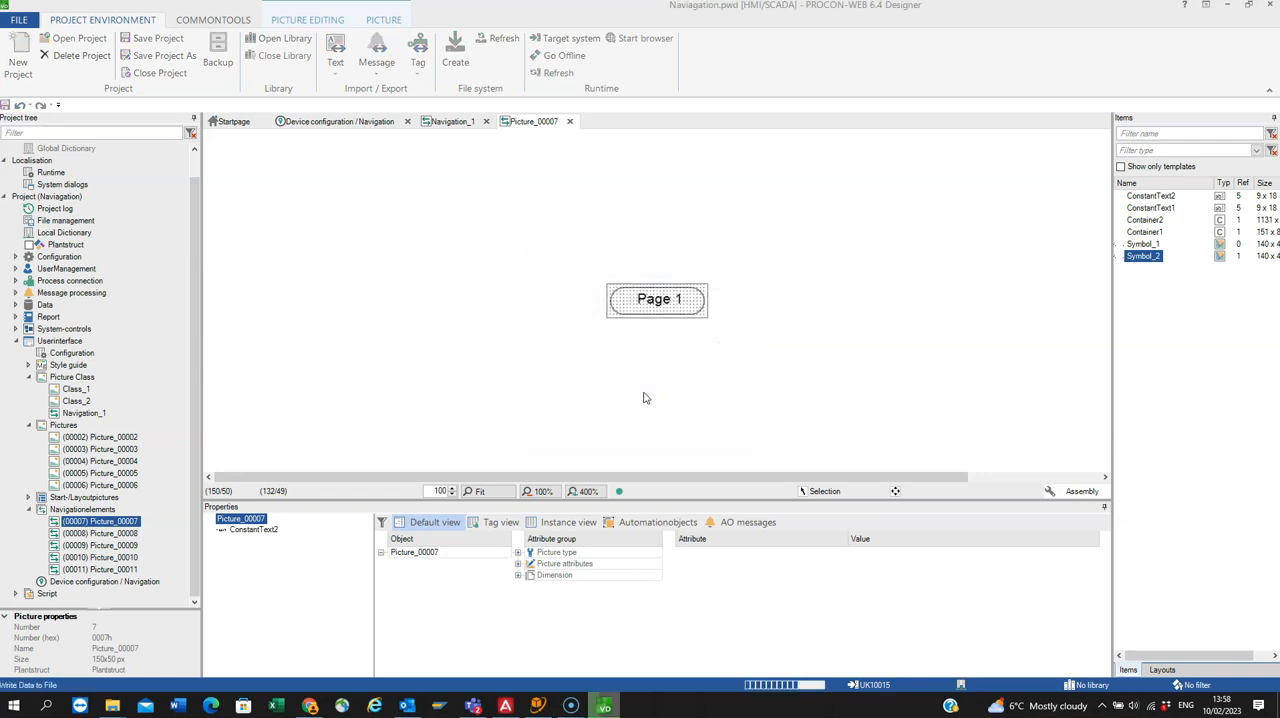
left_click(568, 38)
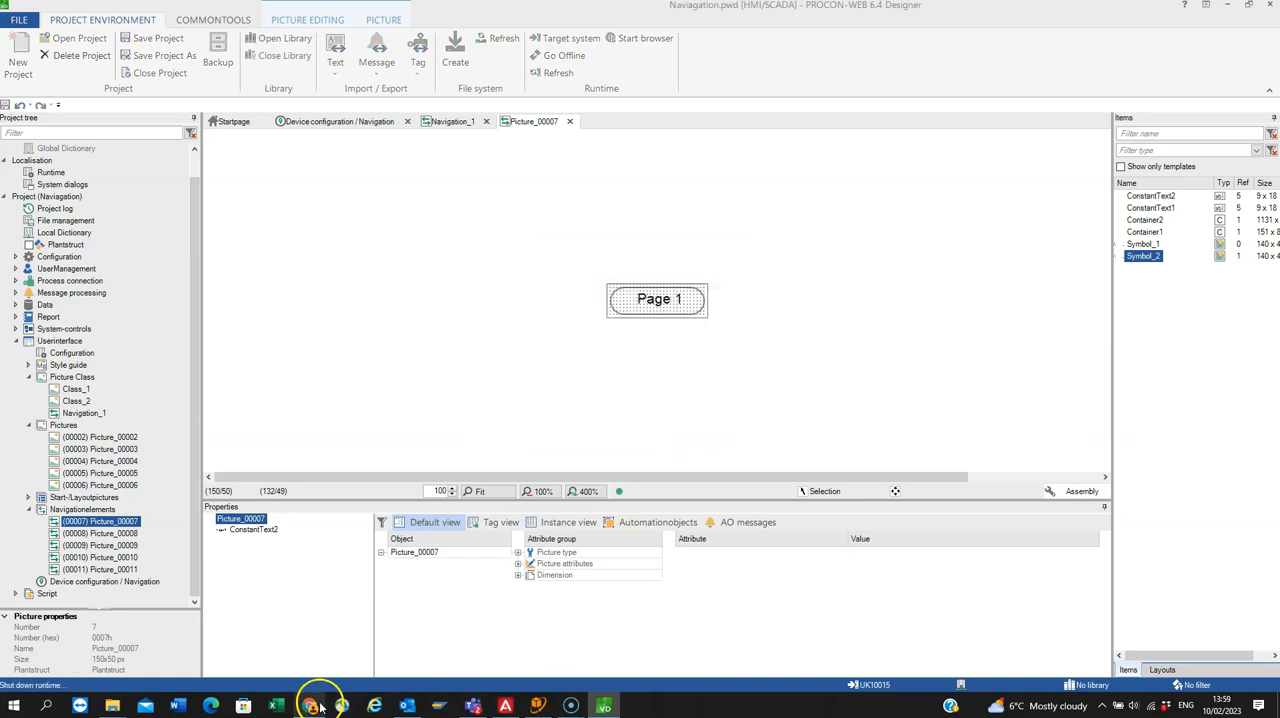
Switch to Chrome's runtime page and try the rounded Page 1–5 buttons beside the pink Page 1 screen.
left_click(644, 38)
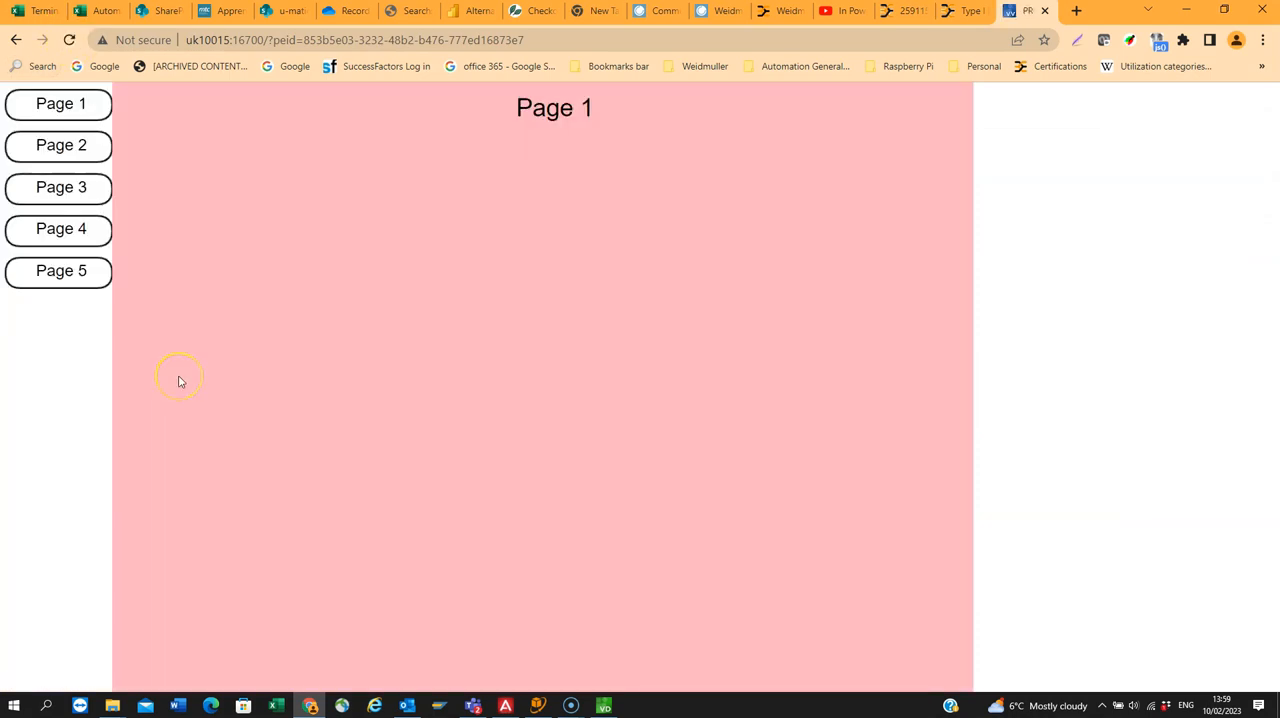
mouse_move(150, 298)
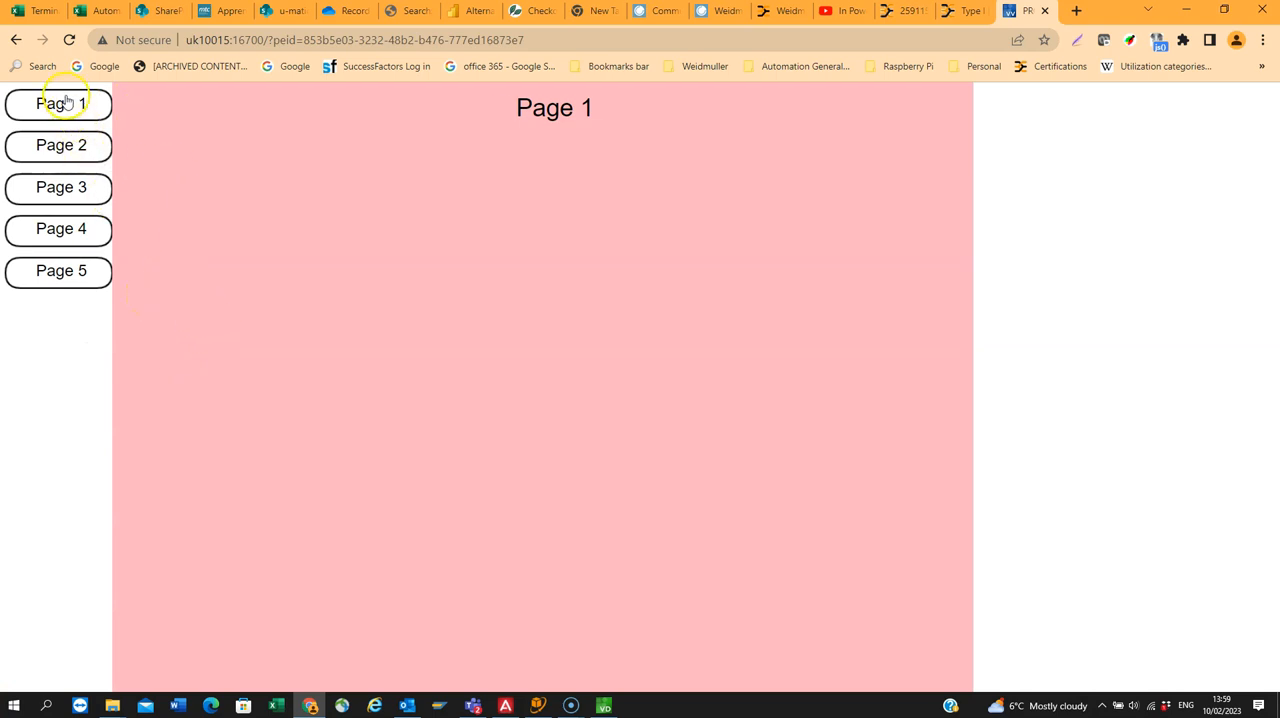
mouse_move(58, 144)
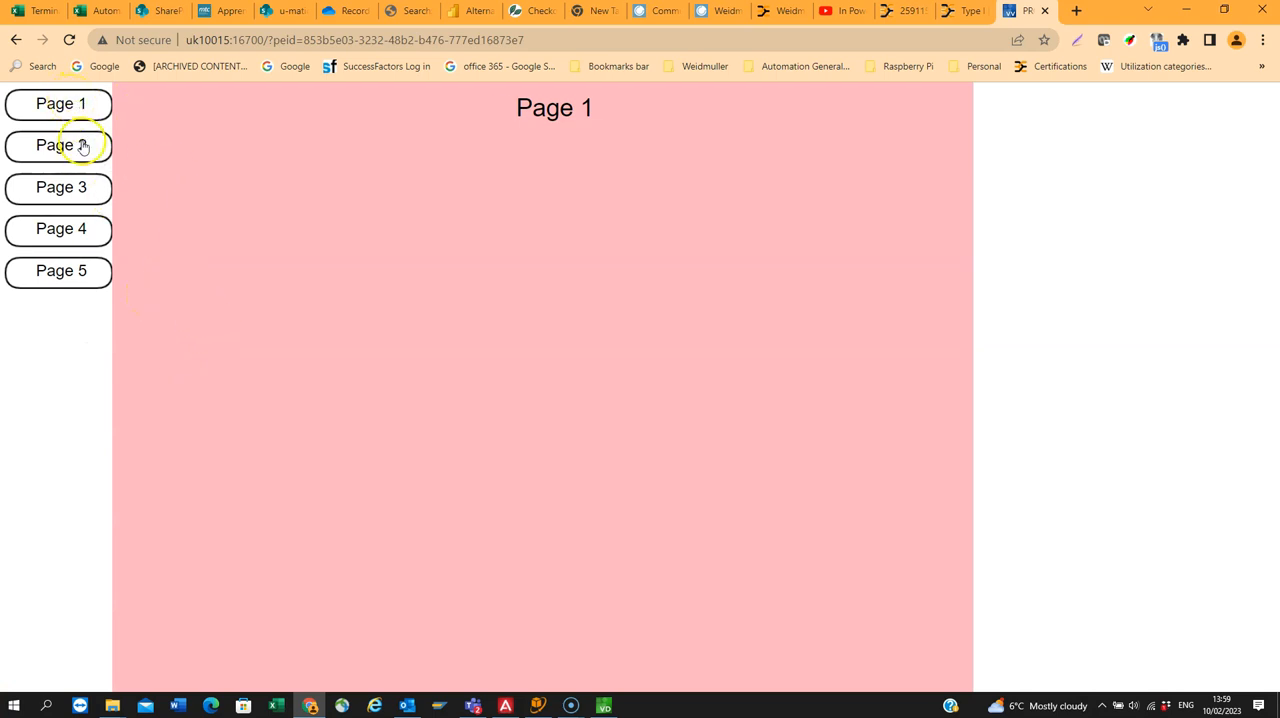
mouse_move(60, 188)
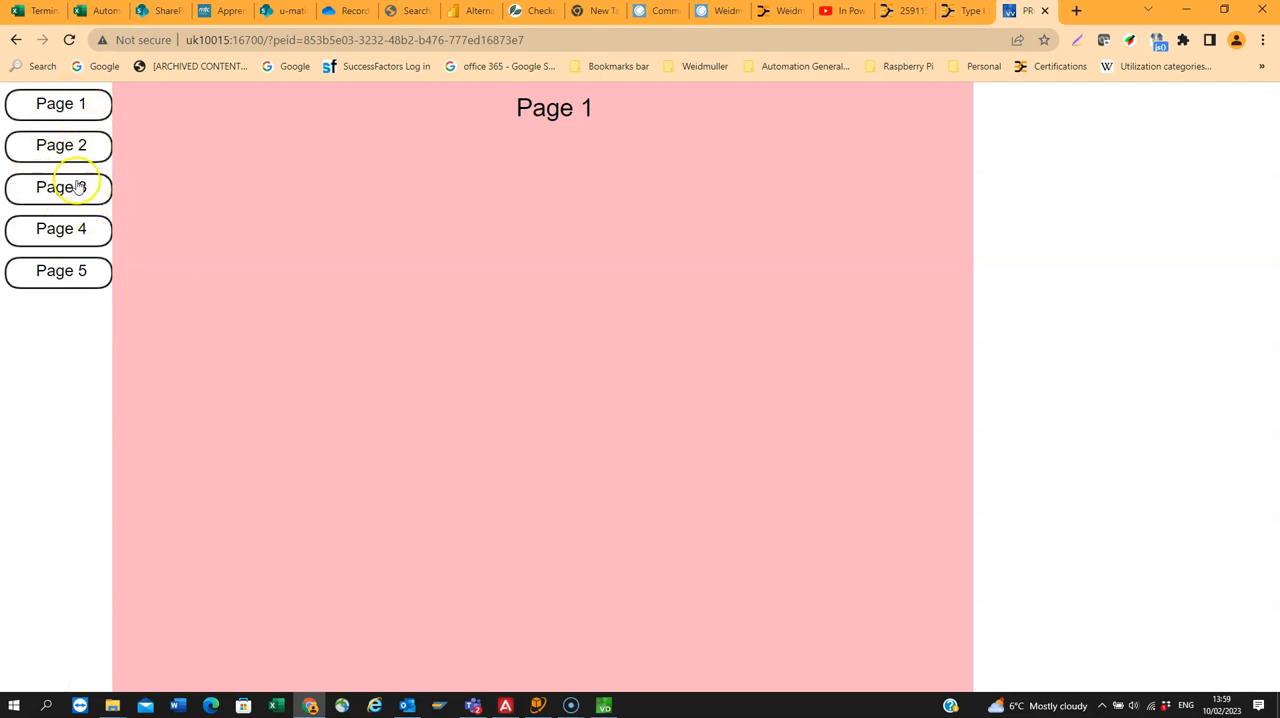
mouse_move(80, 212)
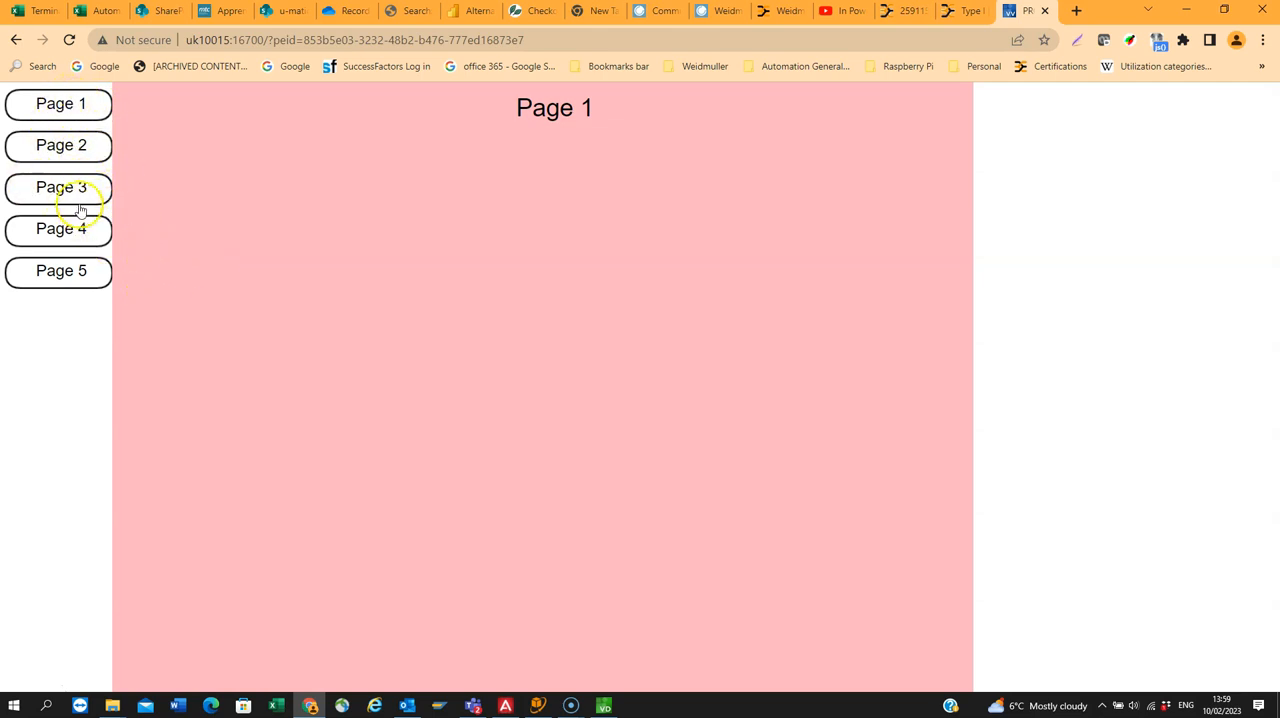
left_click(58, 228)
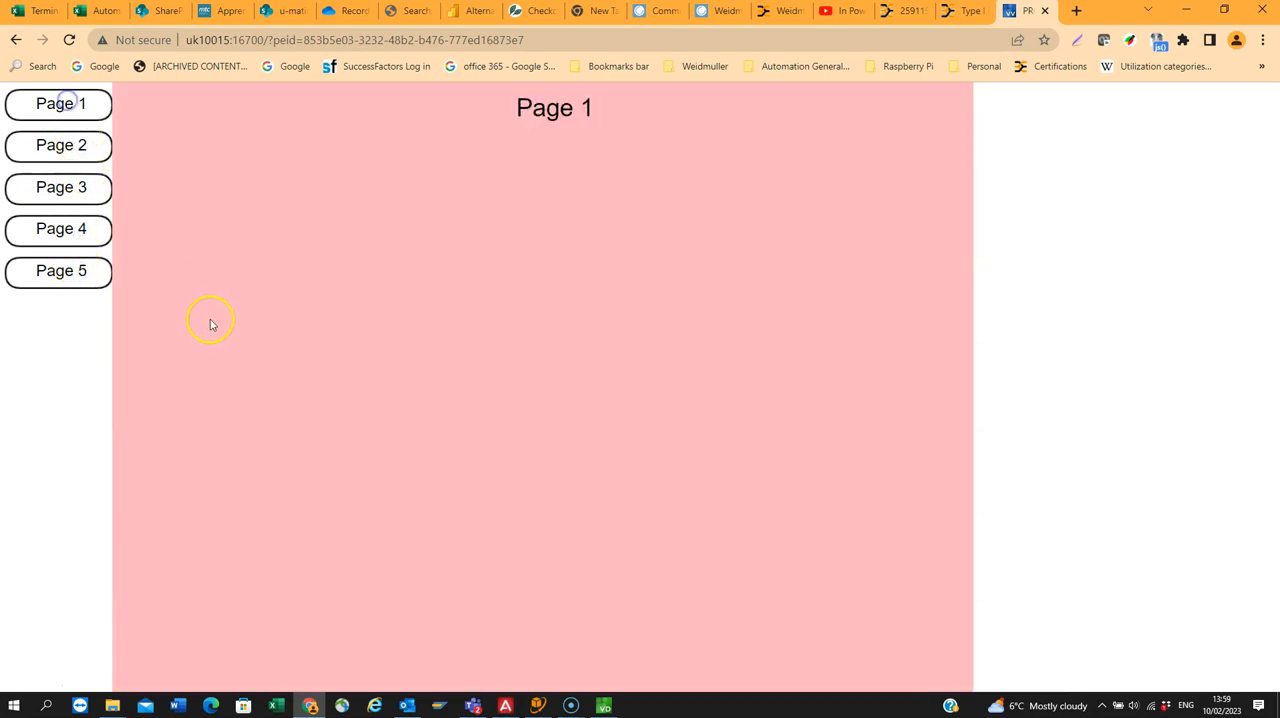
mouse_move(210, 320)
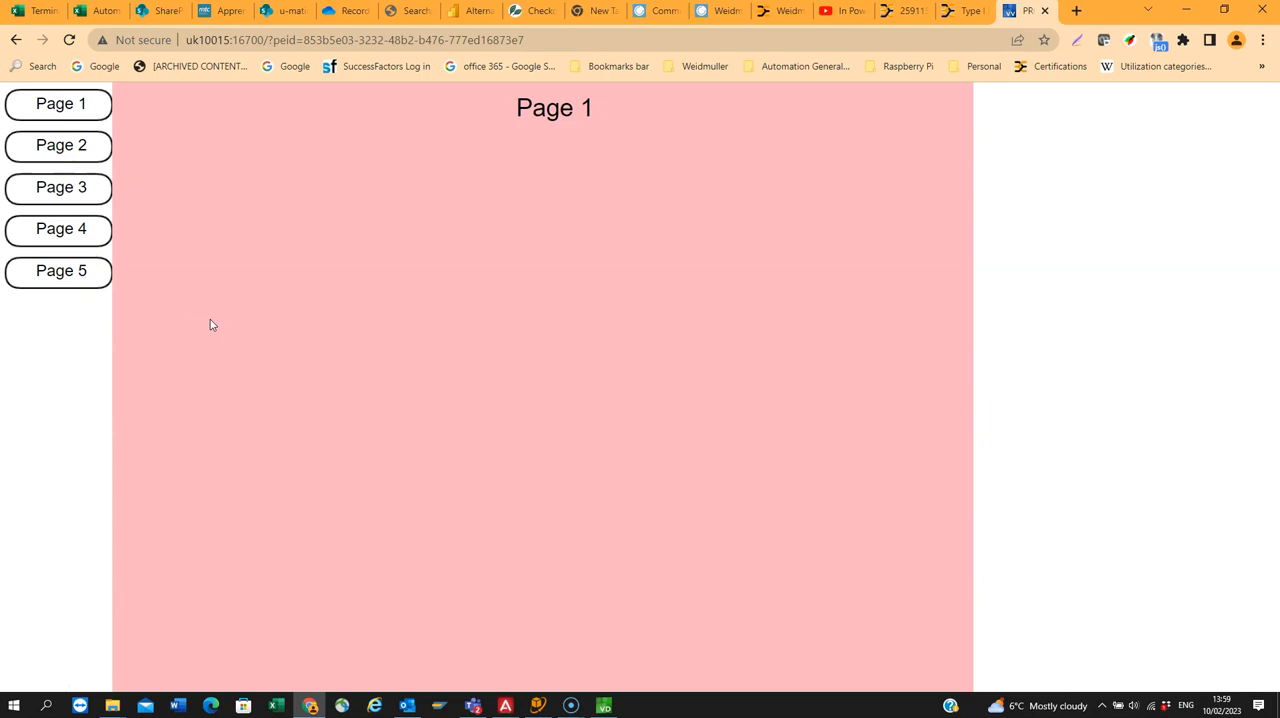
mouse_move(124, 368)
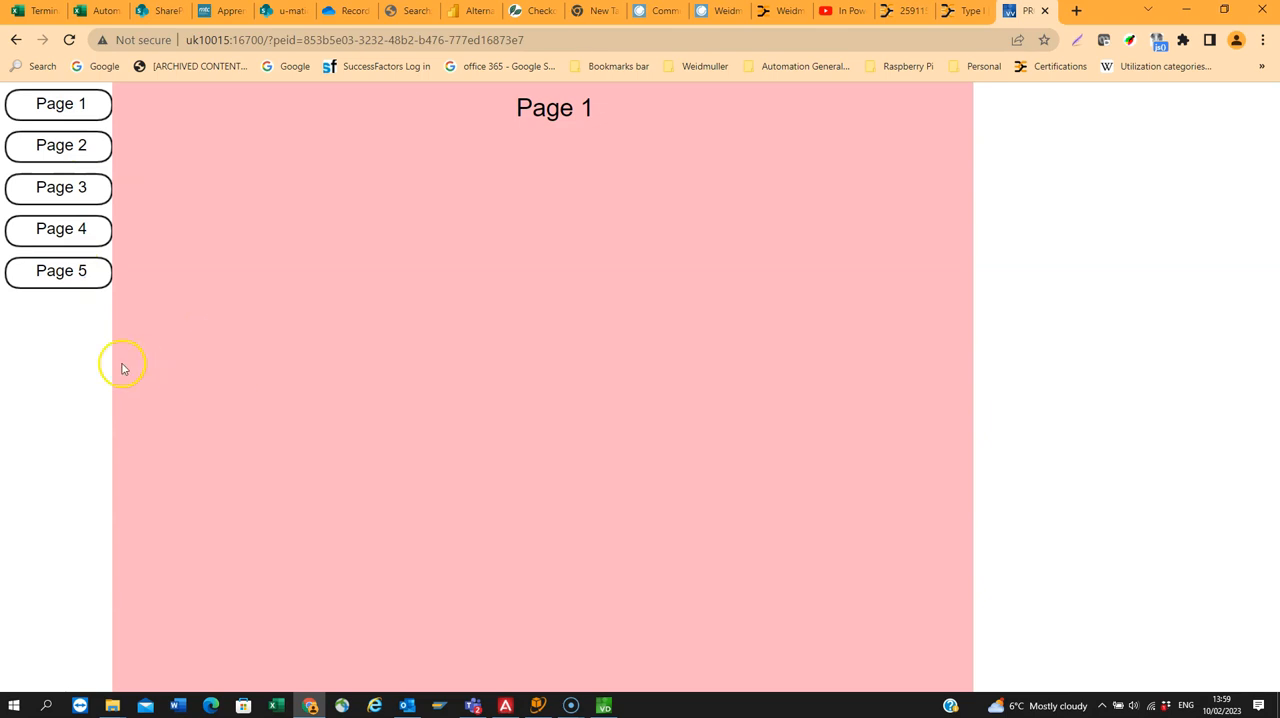
mouse_move(4, 688)
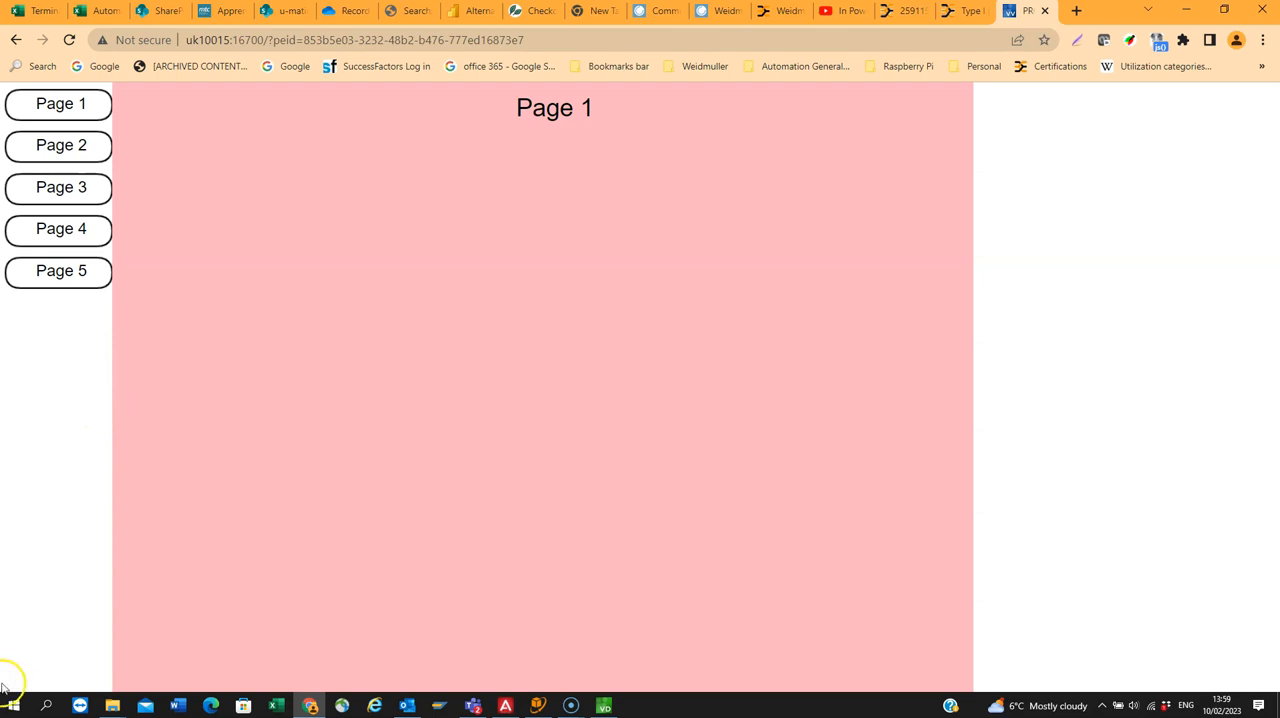